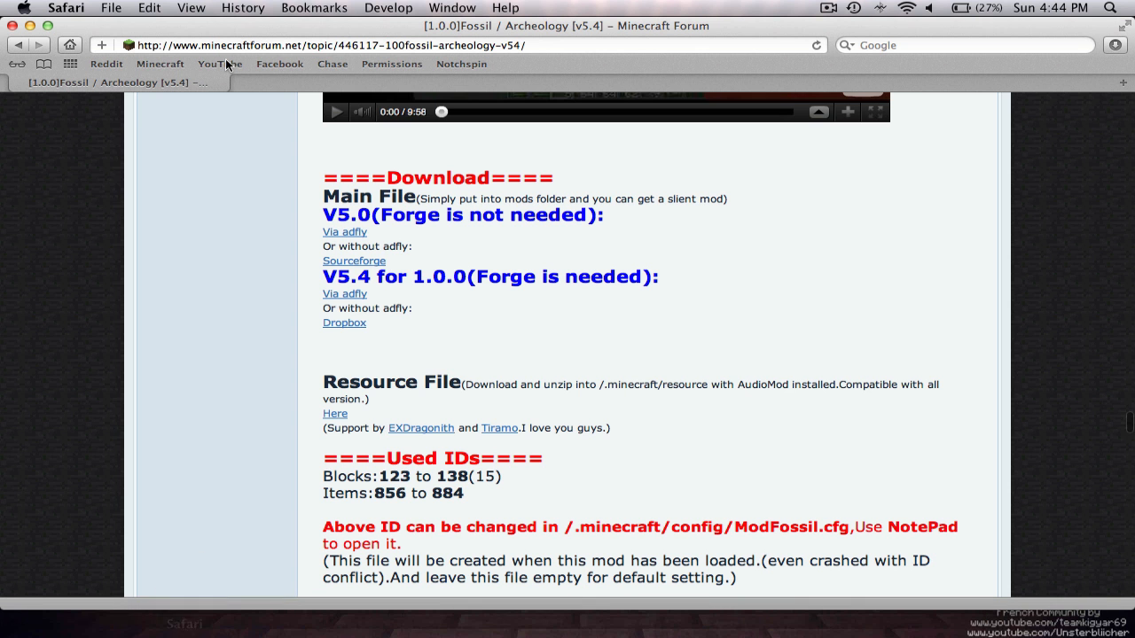
Reach the Forge link in the thread and follow it to the Forge forum topic
{"action": "scroll", "scroll_direction": "up", "scroll_amount": 3}
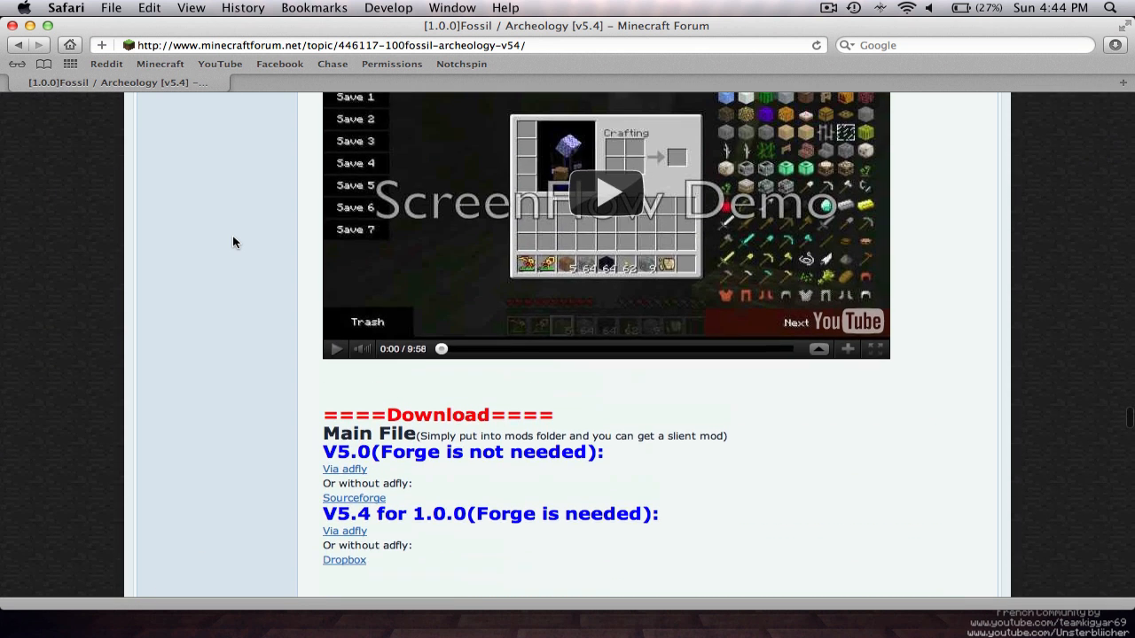
{"action": "scroll", "scroll_direction": "up", "scroll_amount": 3}
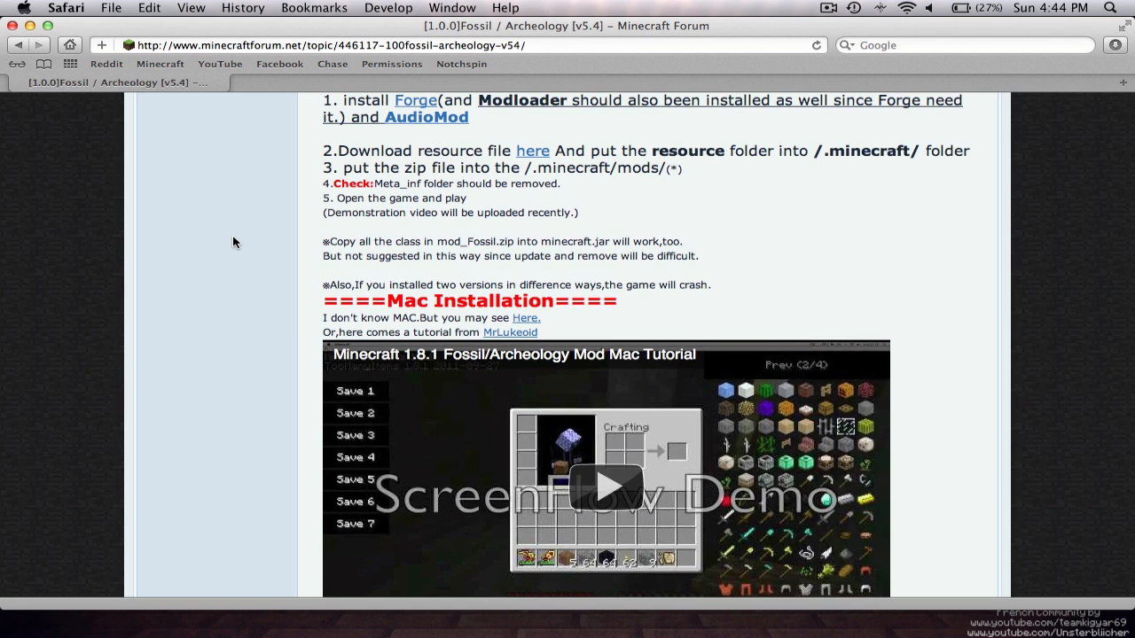
{"action": "scroll", "scroll_direction": "up", "scroll_amount": 3}
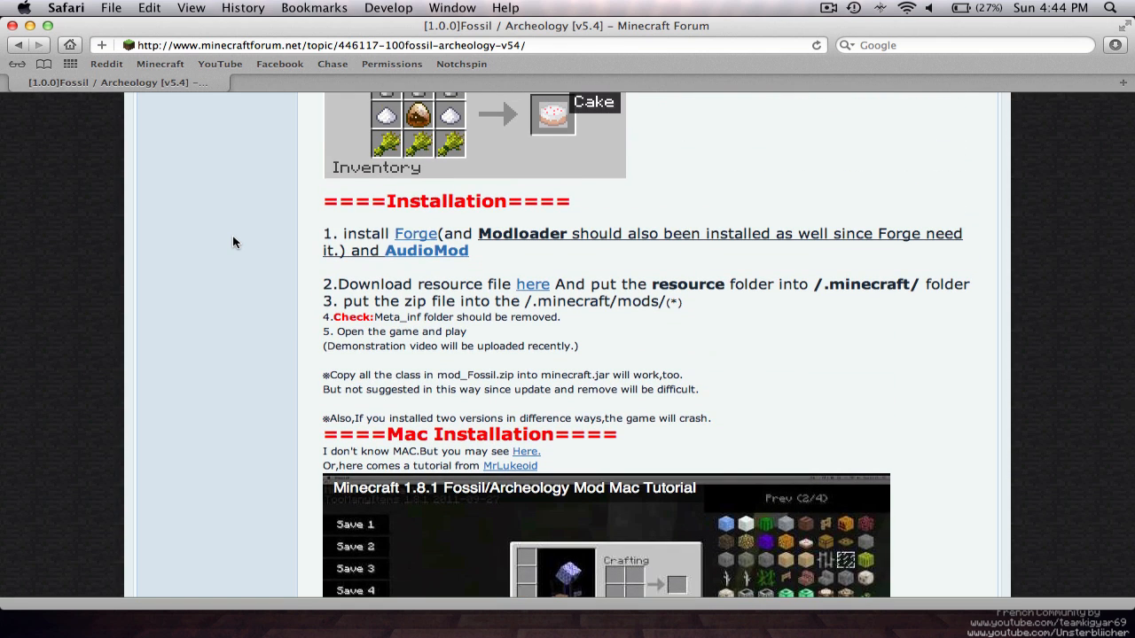
{"action": "scroll", "scroll_direction": "up", "scroll_amount": 3}
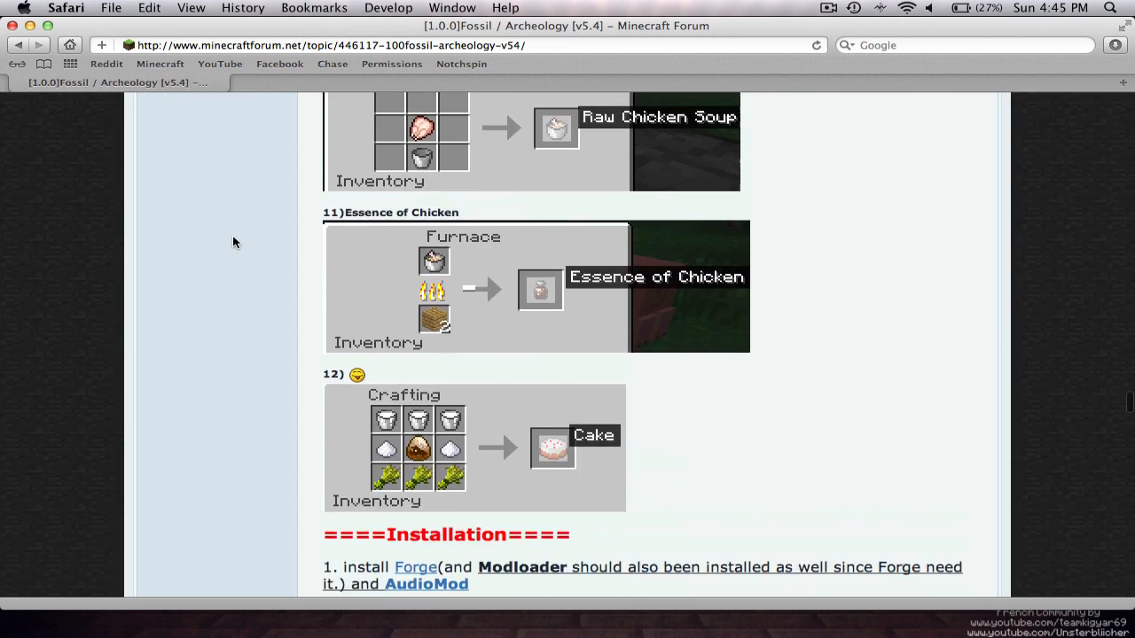
{"action": "scroll", "scroll_direction": "up", "scroll_amount": 3}
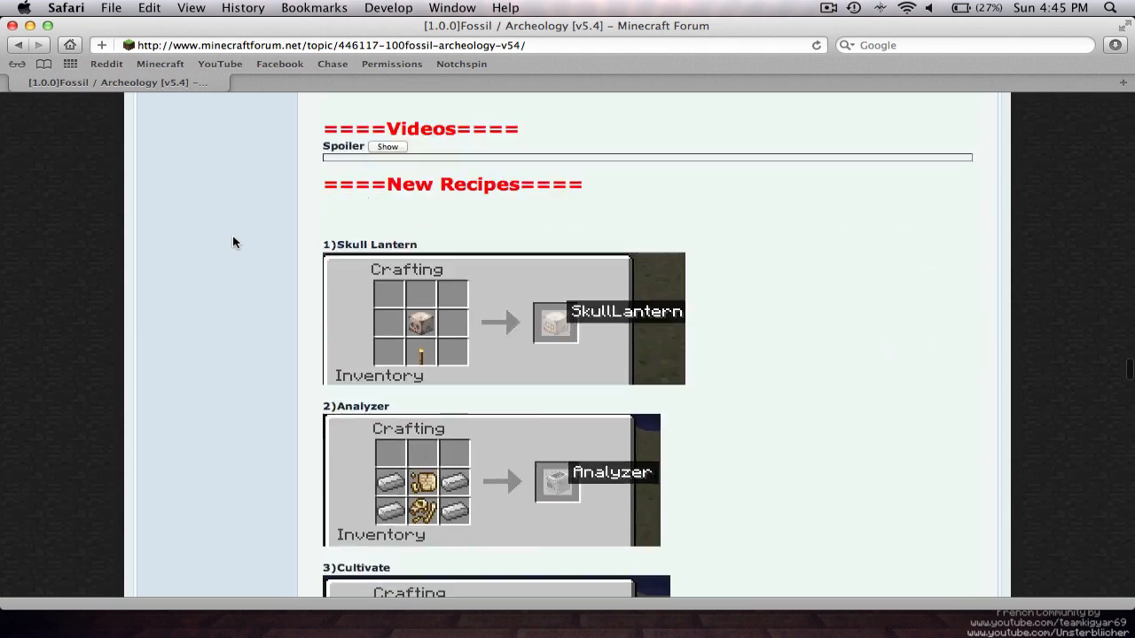
{"action": "scroll", "scroll_direction": "down", "scroll_amount": 3}
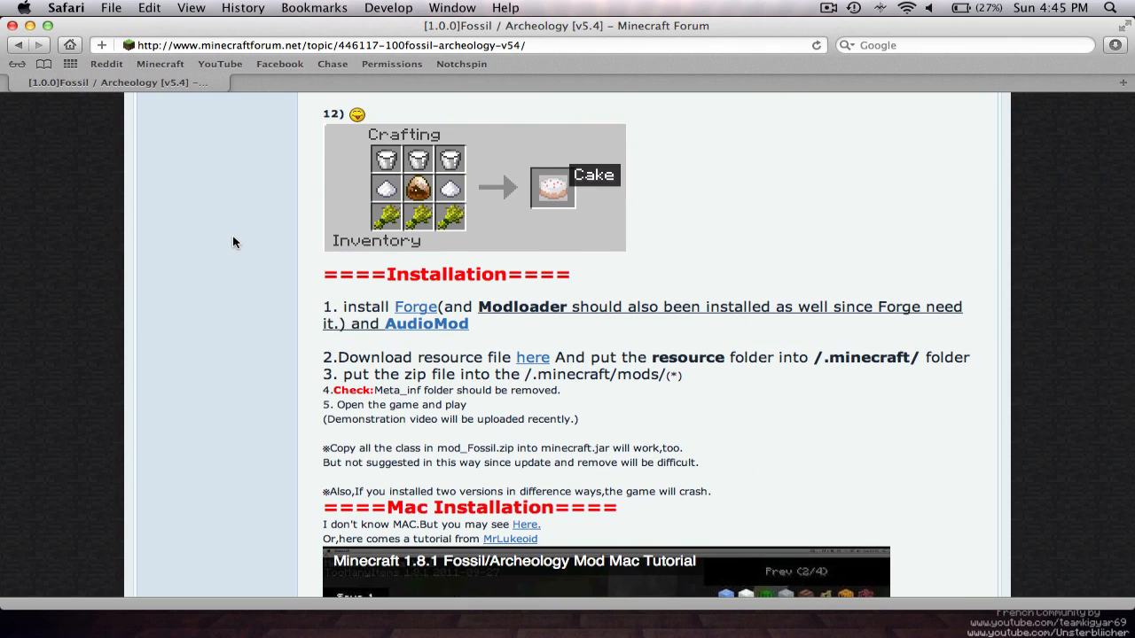
{"action": "scroll", "scroll_direction": "down", "scroll_amount": 3}
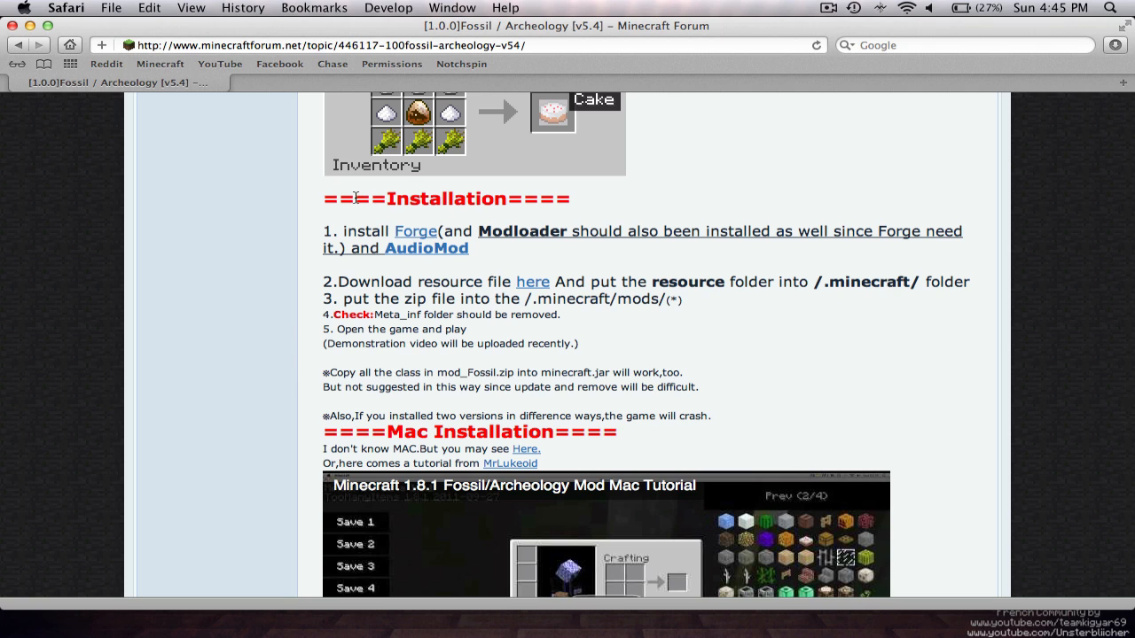
{"action": "mouse_move", "coordinate": [596, 206]}
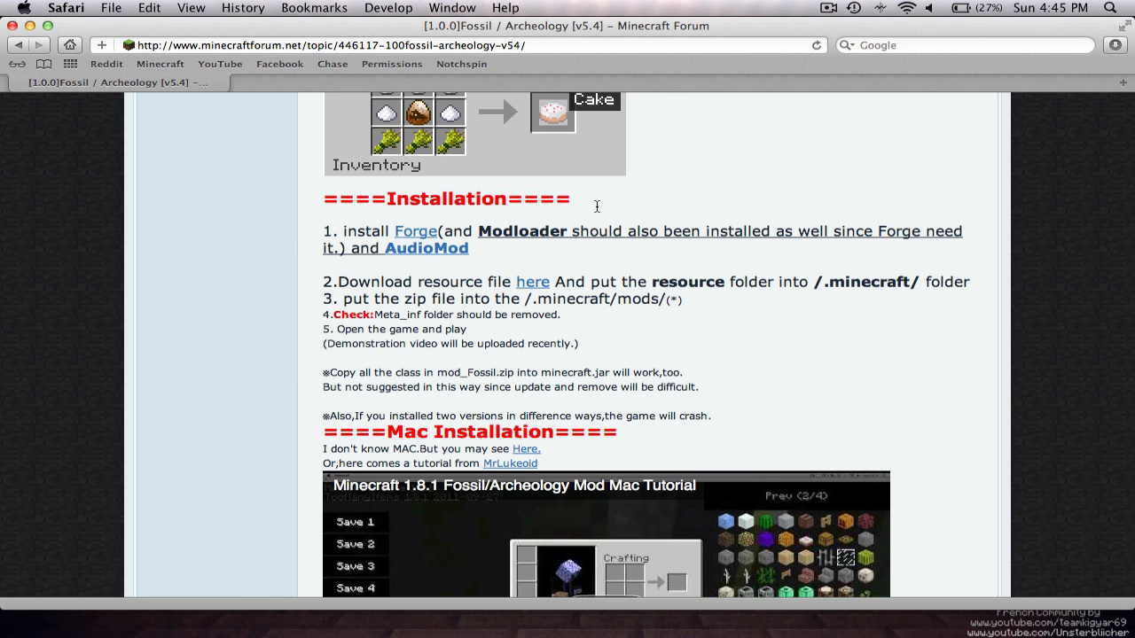
{"action": "left_click", "coordinate": [415, 230]}
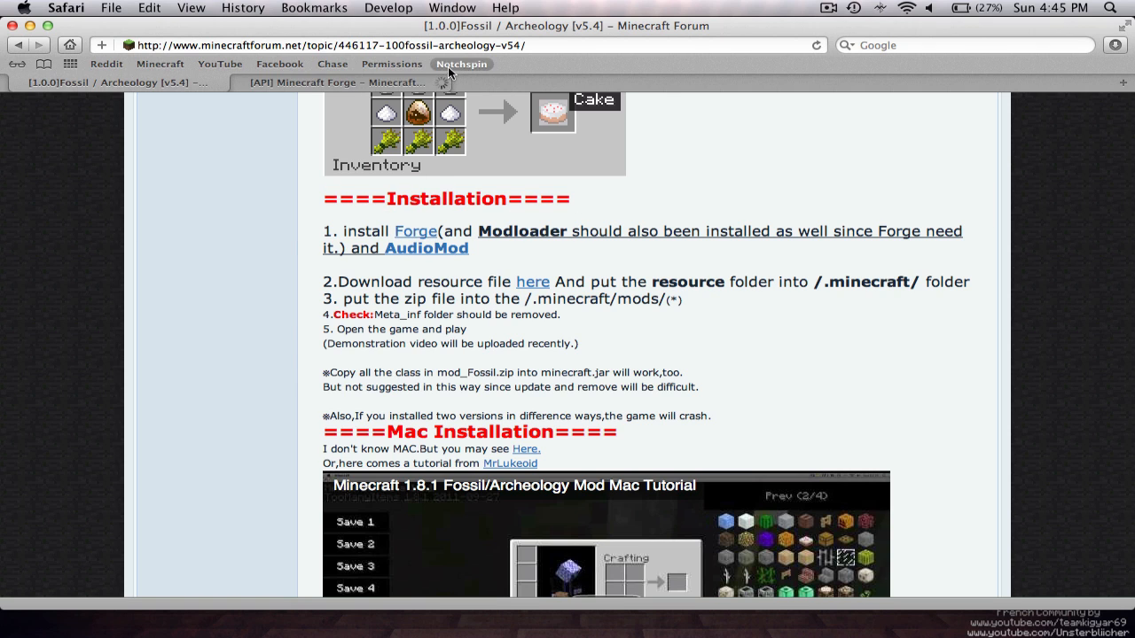
{"action": "mouse_move", "coordinate": [635, 257]}
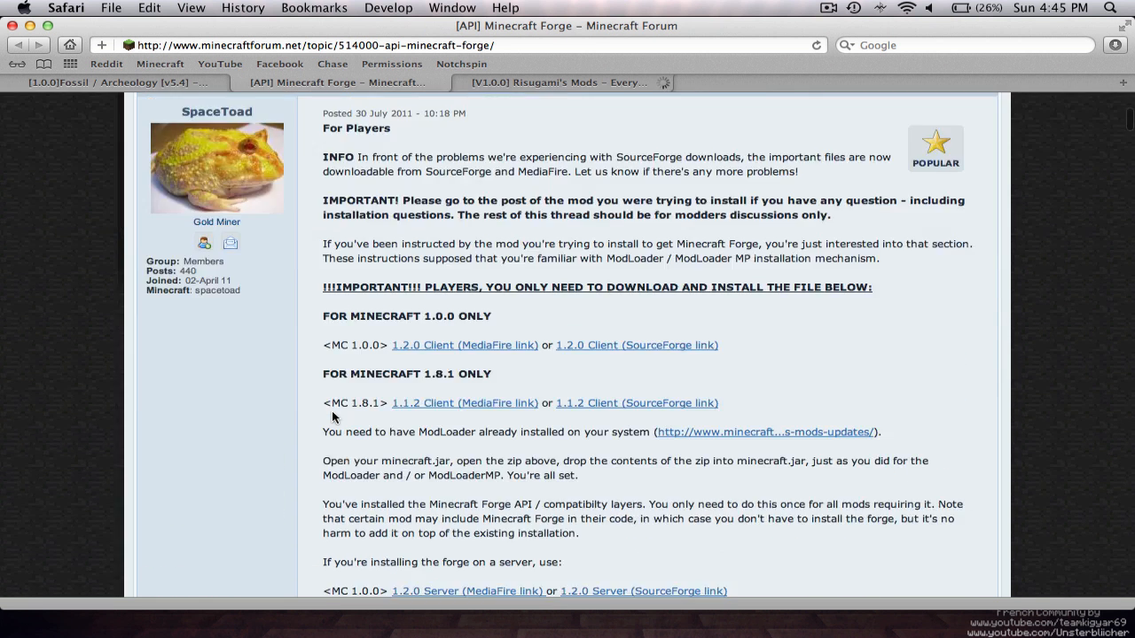
Download Forge 1.2.0 from MediaFire and dismiss the MediaPro upgrade popup
{"action": "scroll", "scroll_direction": "down", "scroll_amount": 3}
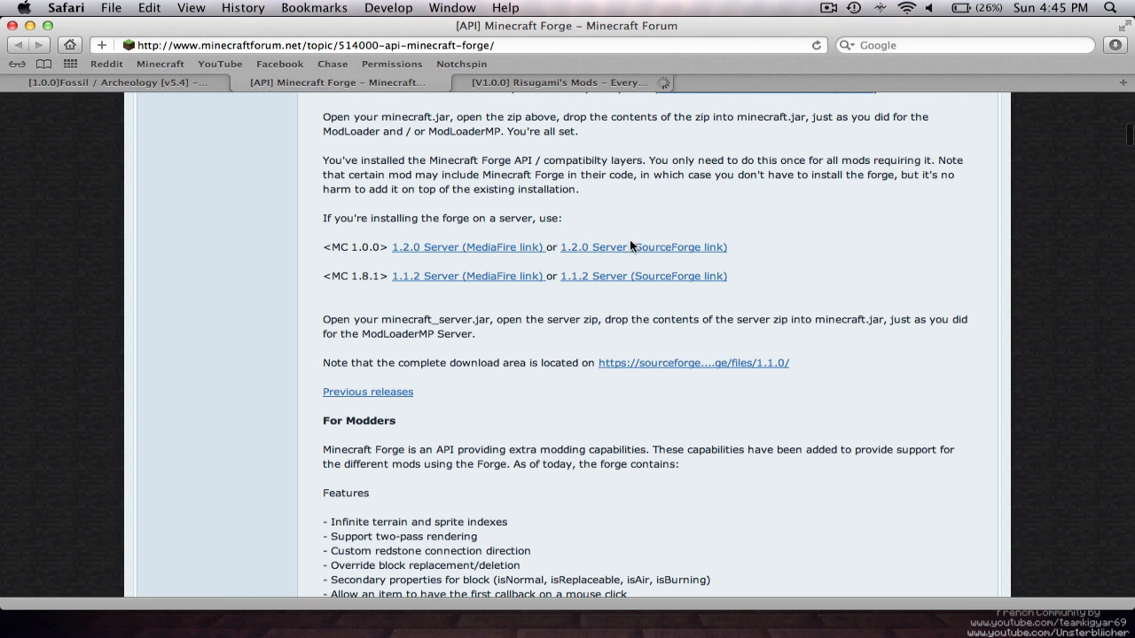
{"action": "left_click", "coordinate": [466, 246]}
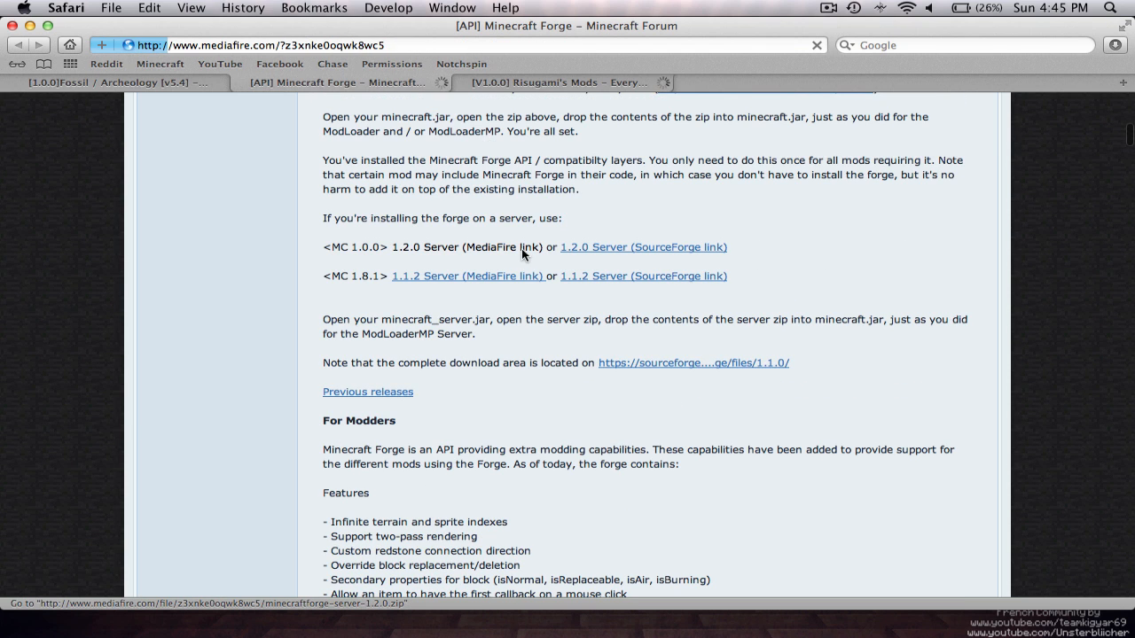
{"action": "left_click", "coordinate": [469, 247]}
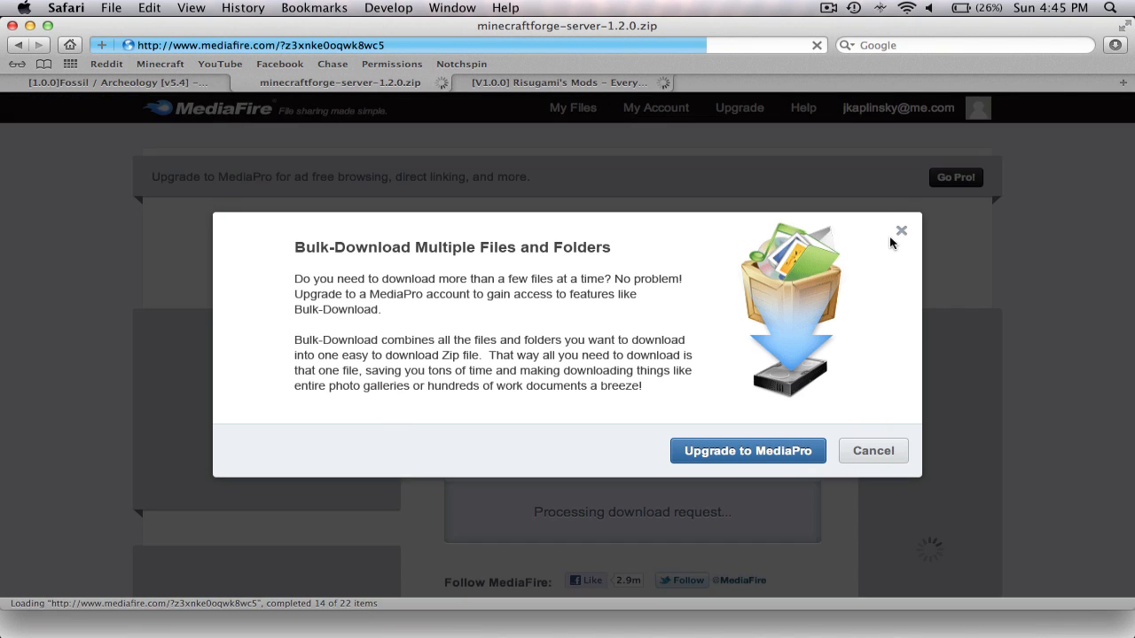
{"action": "left_click", "coordinate": [872, 451]}
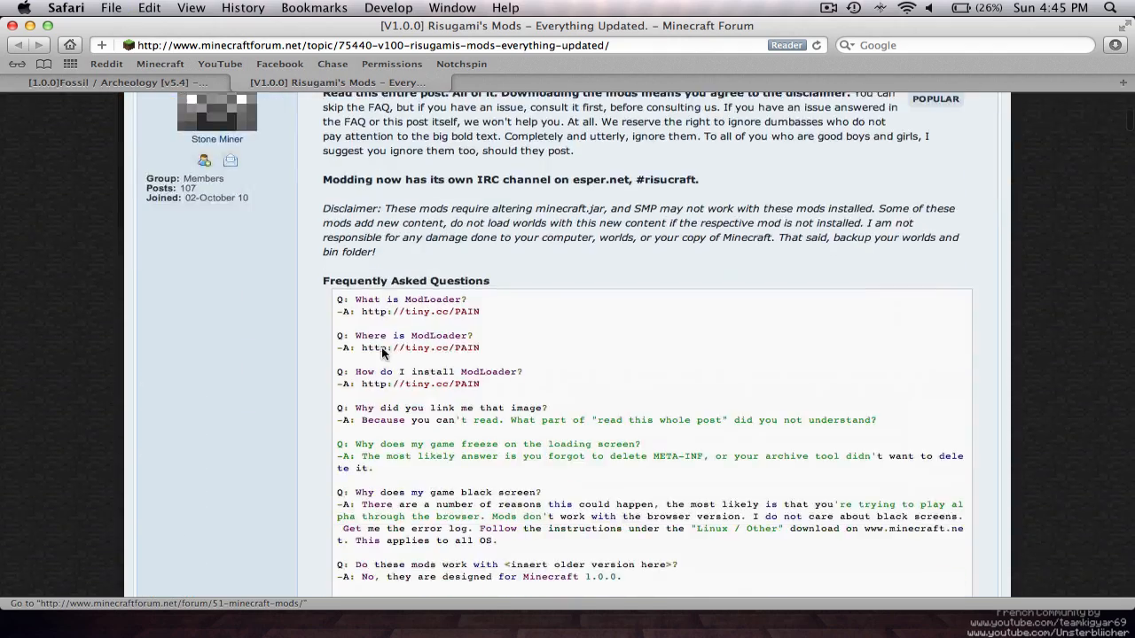
Download ModLoader via its Download (Direct) link in Risugami's thread
{"action": "scroll", "scroll_direction": "down", "scroll_amount": 3}
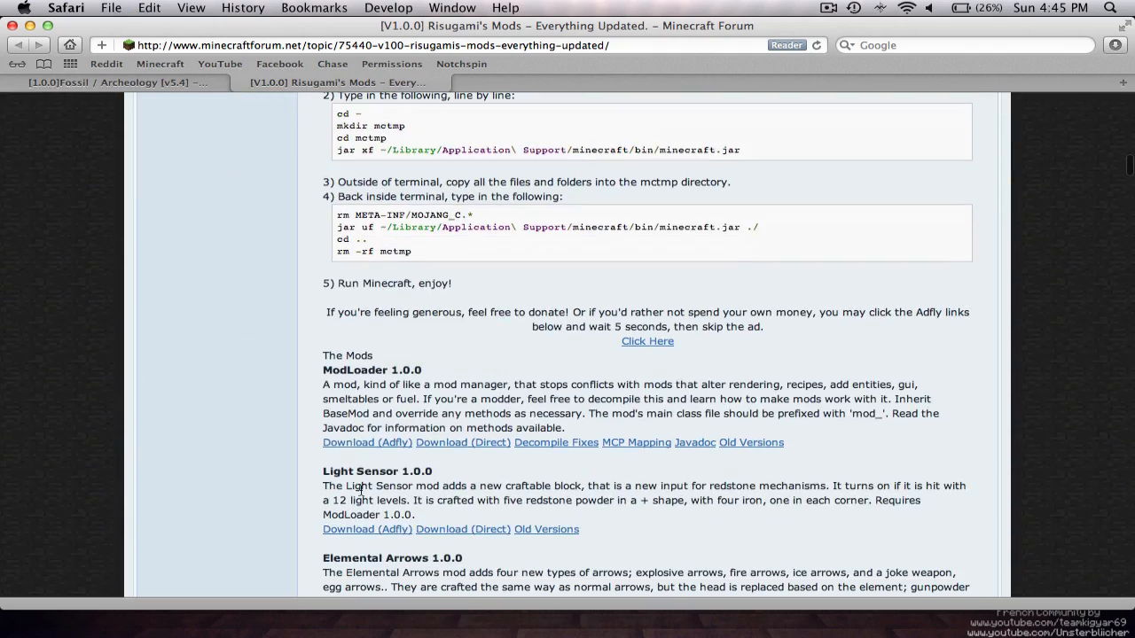
{"action": "left_click", "coordinate": [461, 443]}
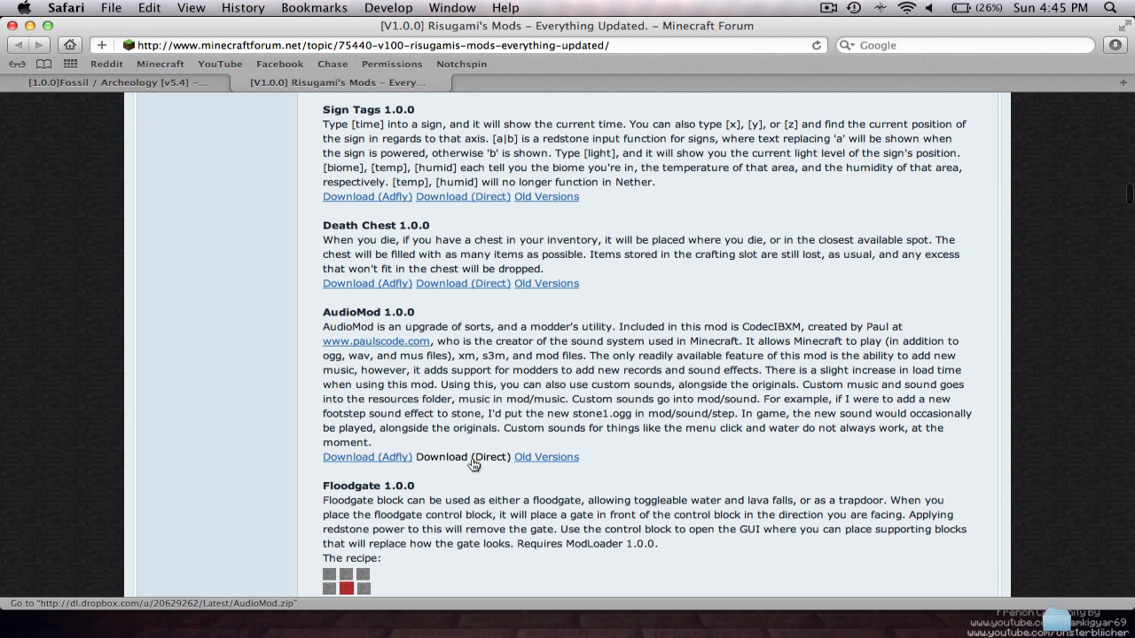
Return to the Fossil/Archeology thread and bring its Download section into view
{"action": "left_click", "coordinate": [115, 81]}
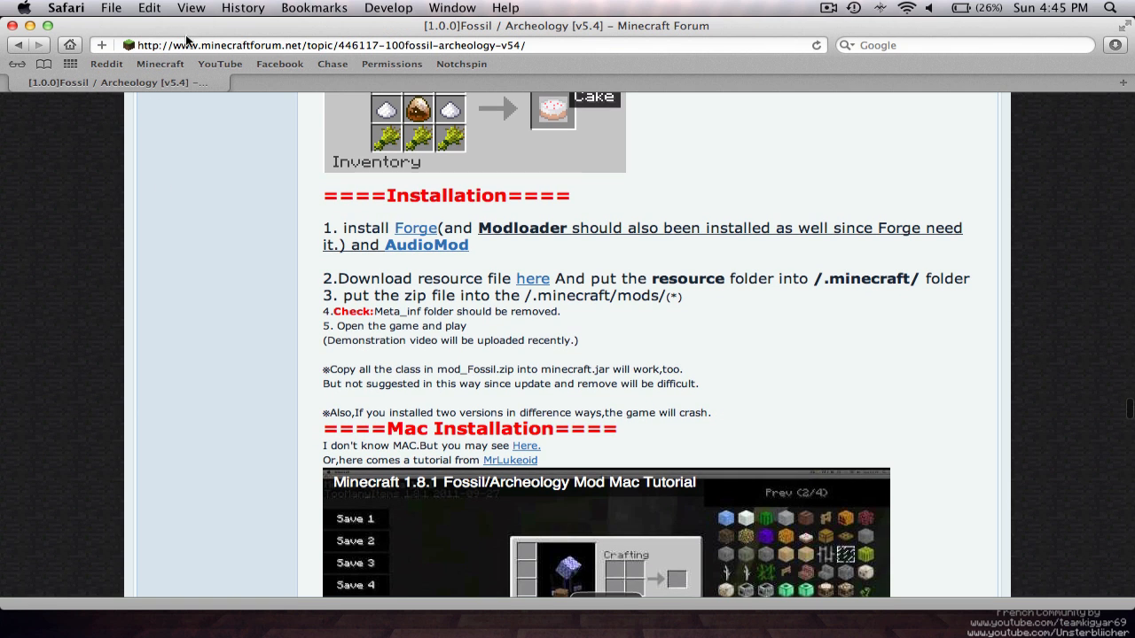
{"action": "mouse_move", "coordinate": [458, 25]}
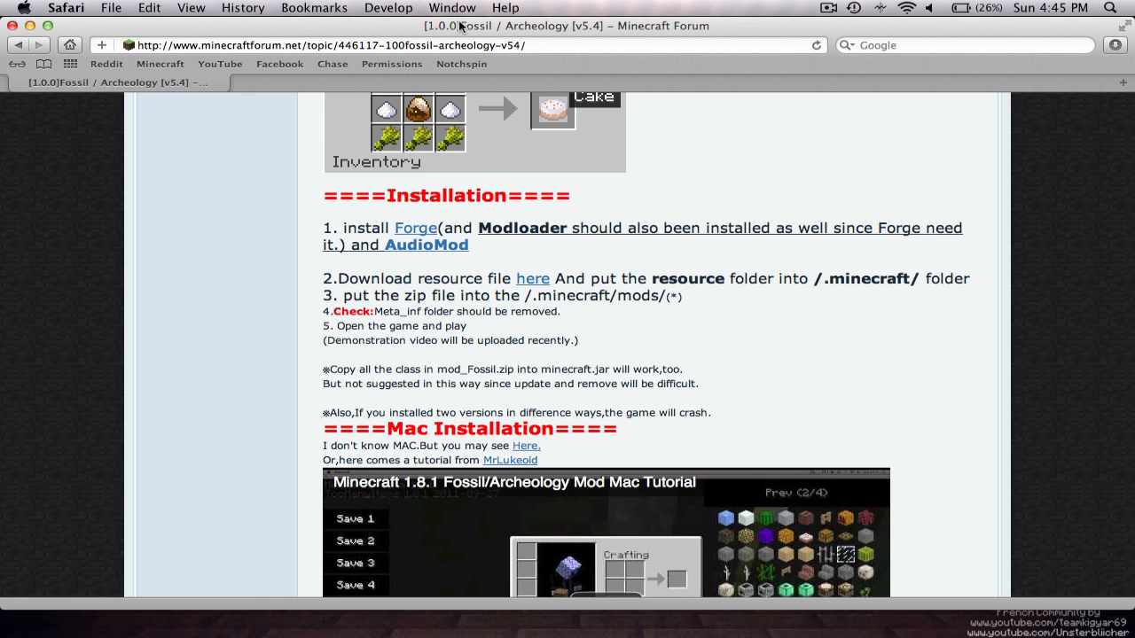
{"action": "mouse_move", "coordinate": [532, 278]}
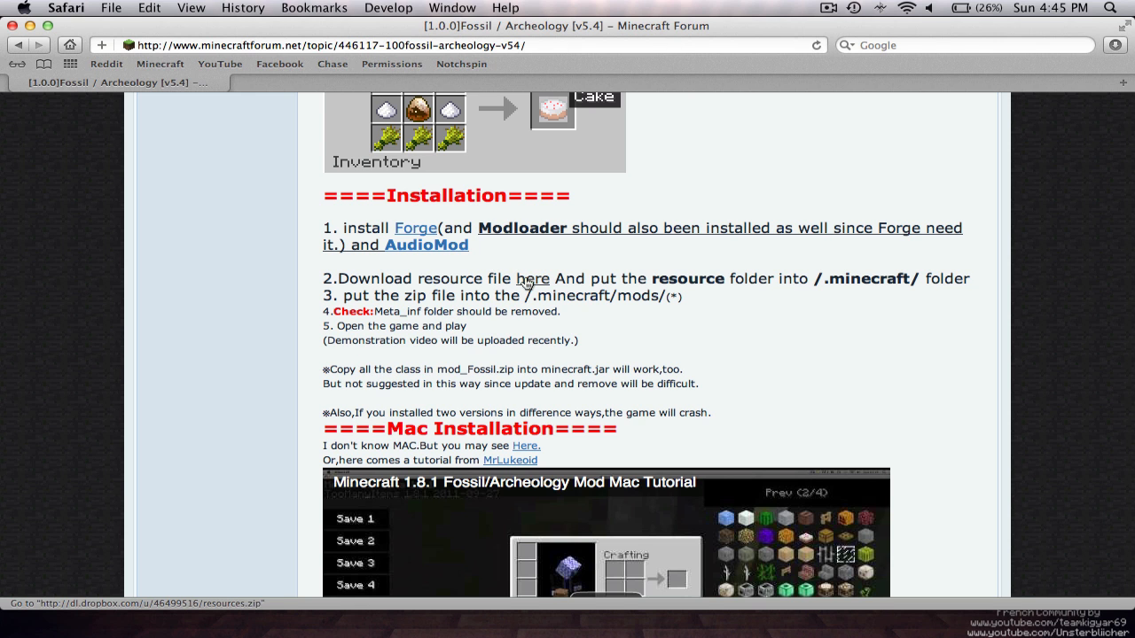
{"action": "scroll", "scroll_direction": "down", "scroll_amount": 3}
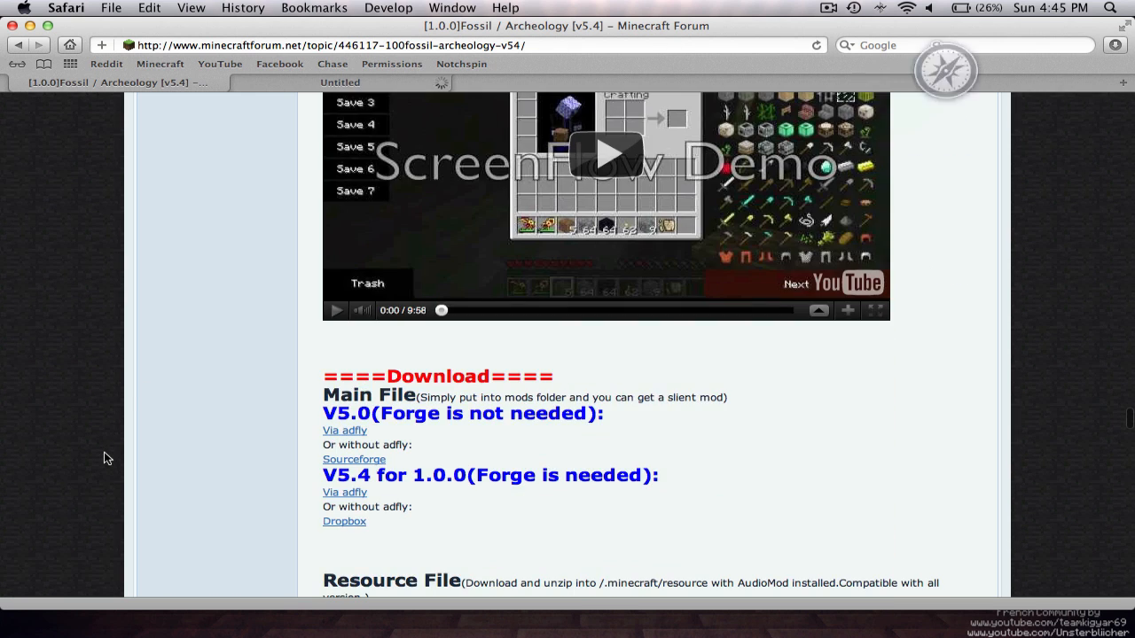
{"action": "scroll", "scroll_direction": "down", "scroll_amount": 3}
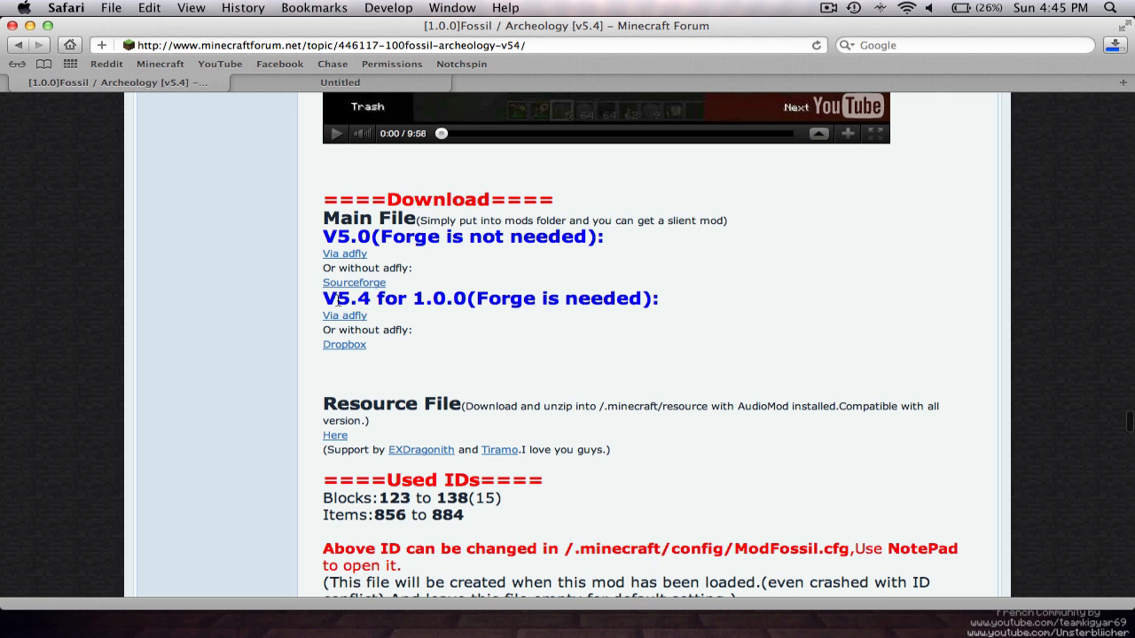
{"action": "mouse_move", "coordinate": [344, 344]}
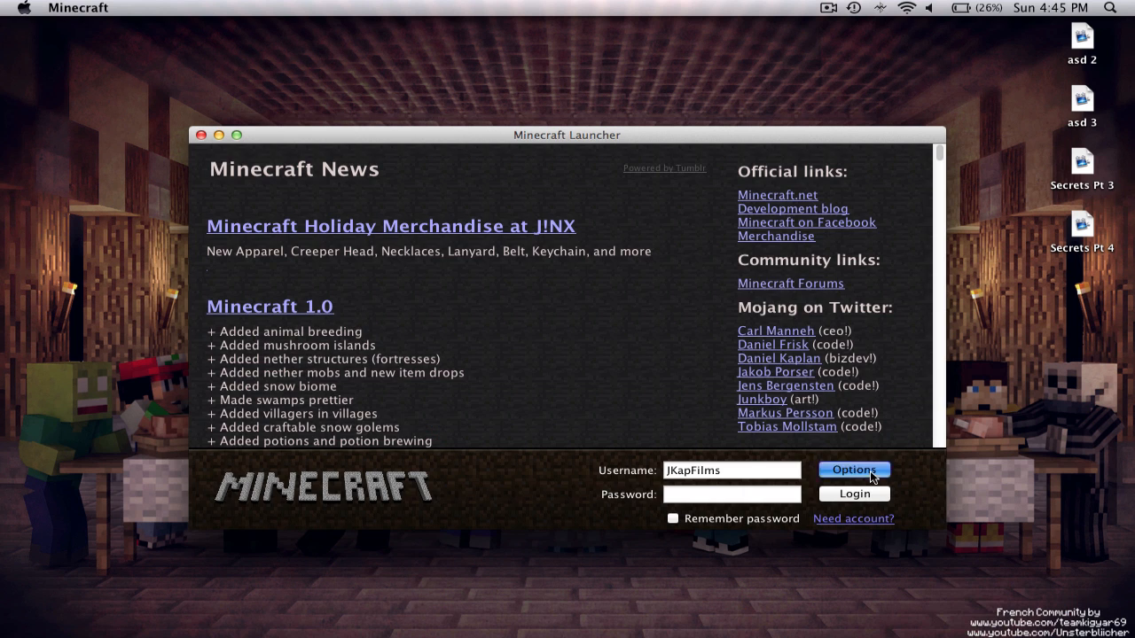
Force a game update in the launcher options, log in, then quit the loaded game
{"action": "left_click", "coordinate": [853, 470]}
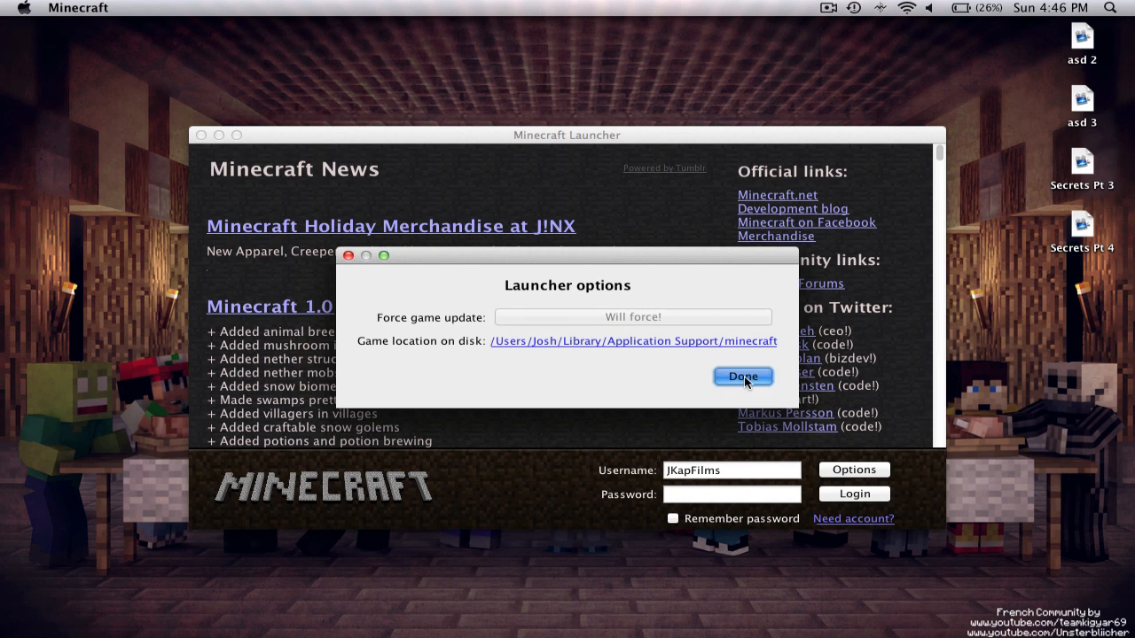
{"action": "left_click", "coordinate": [743, 376]}
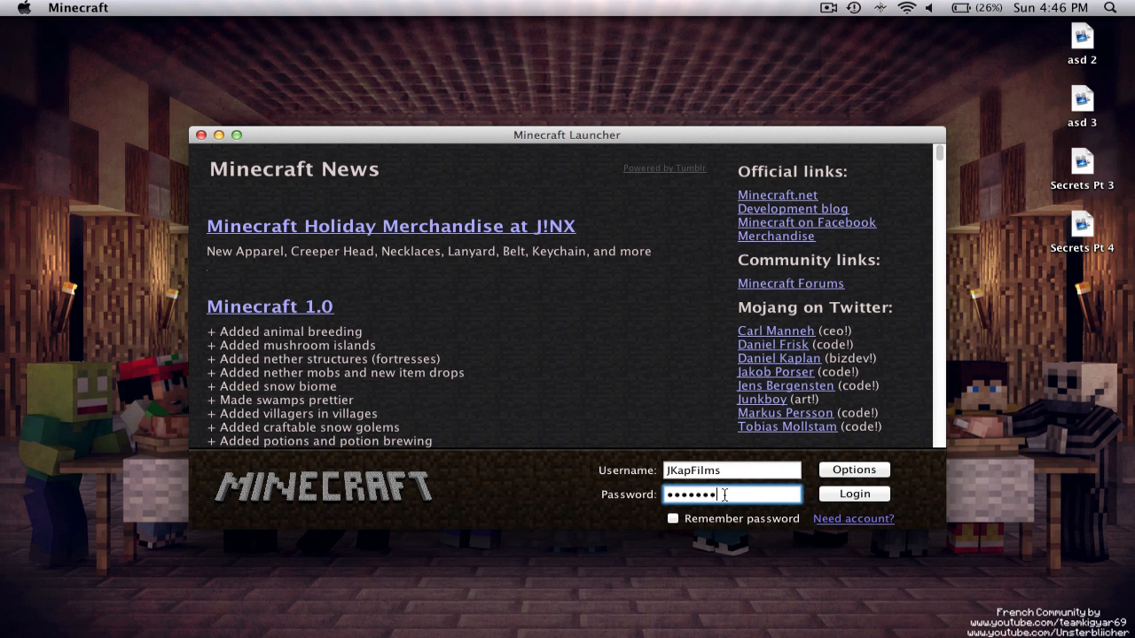
{"action": "left_click", "coordinate": [852, 493]}
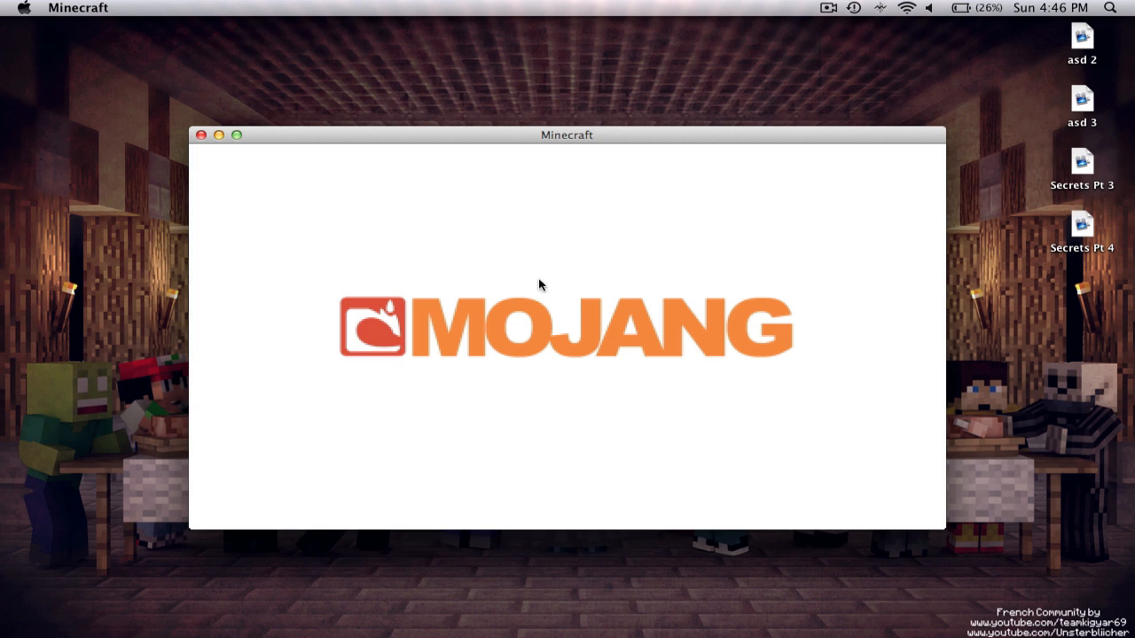
{"action": "mouse_move", "coordinate": [203, 134]}
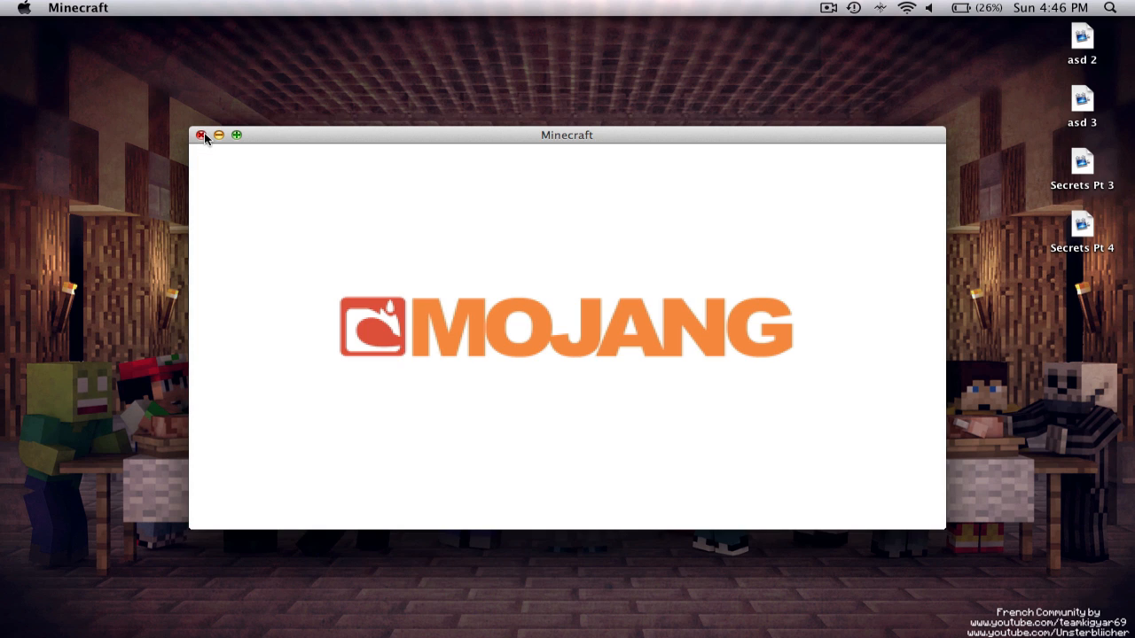
{"action": "left_click", "coordinate": [202, 135]}
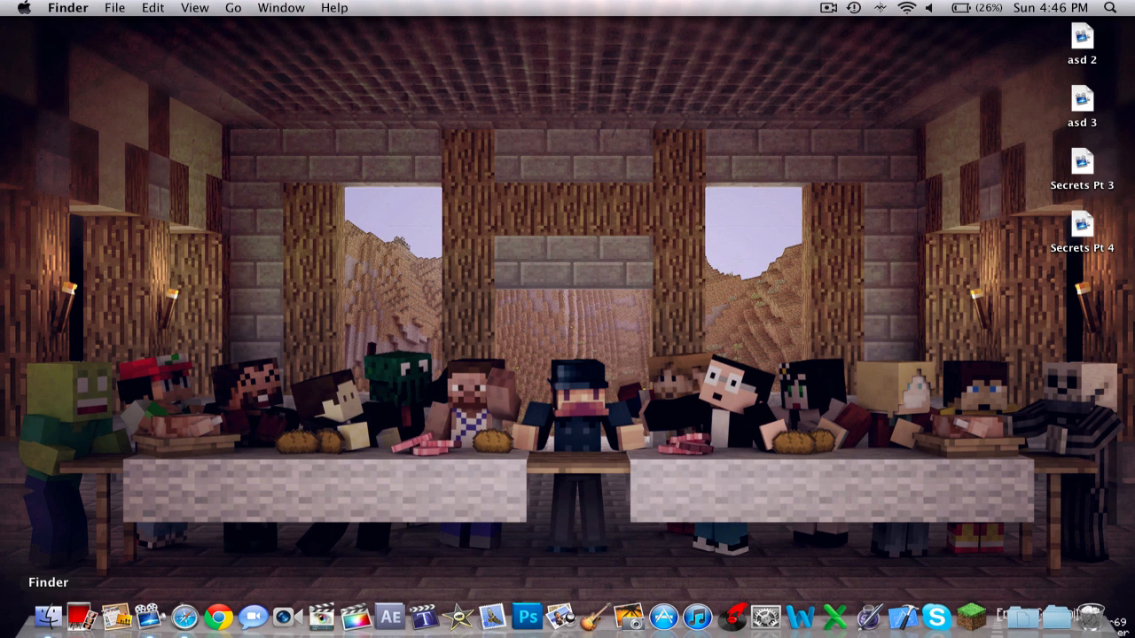
Navigate from the home folder through Library into the minecraft bin folder
{"action": "left_click", "coordinate": [20, 614]}
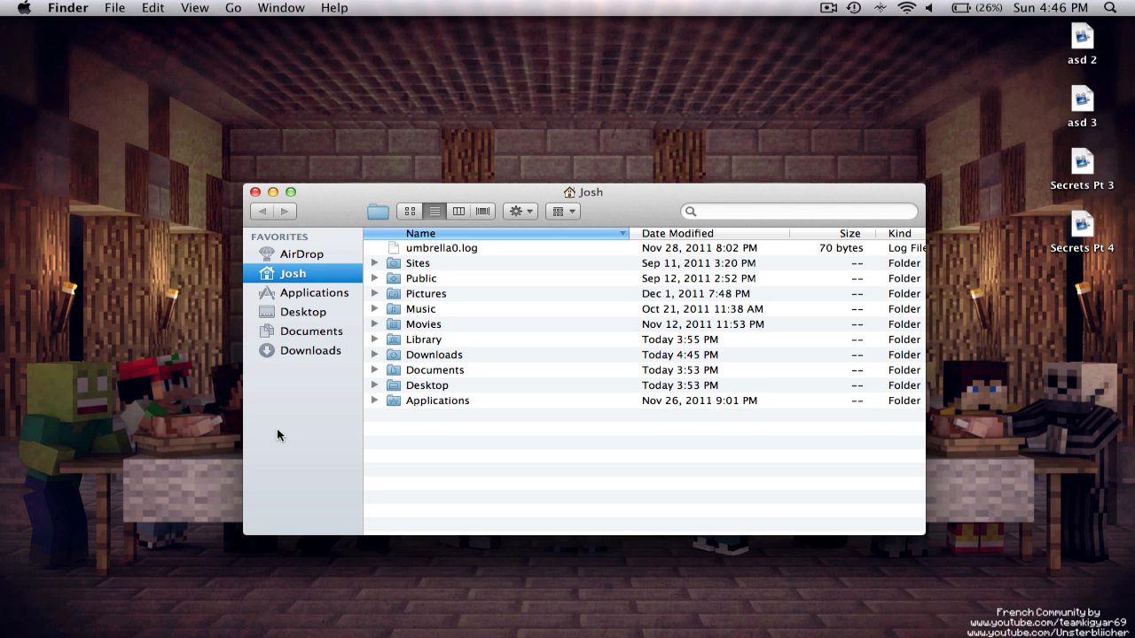
{"action": "left_click", "coordinate": [435, 355]}
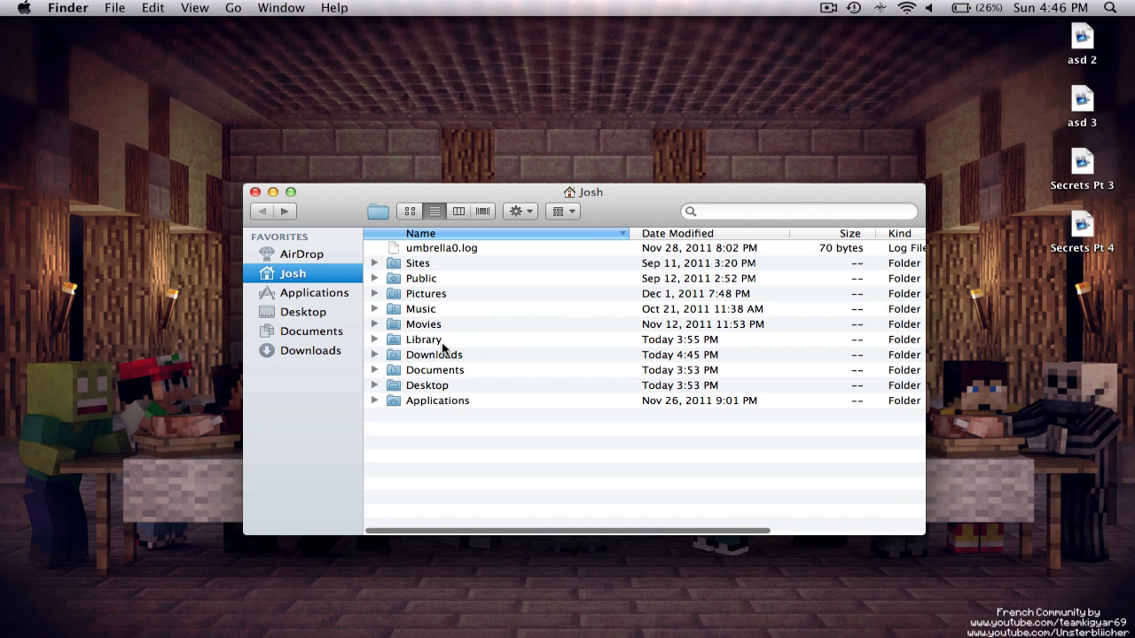
{"action": "double_click", "coordinate": [425, 341]}
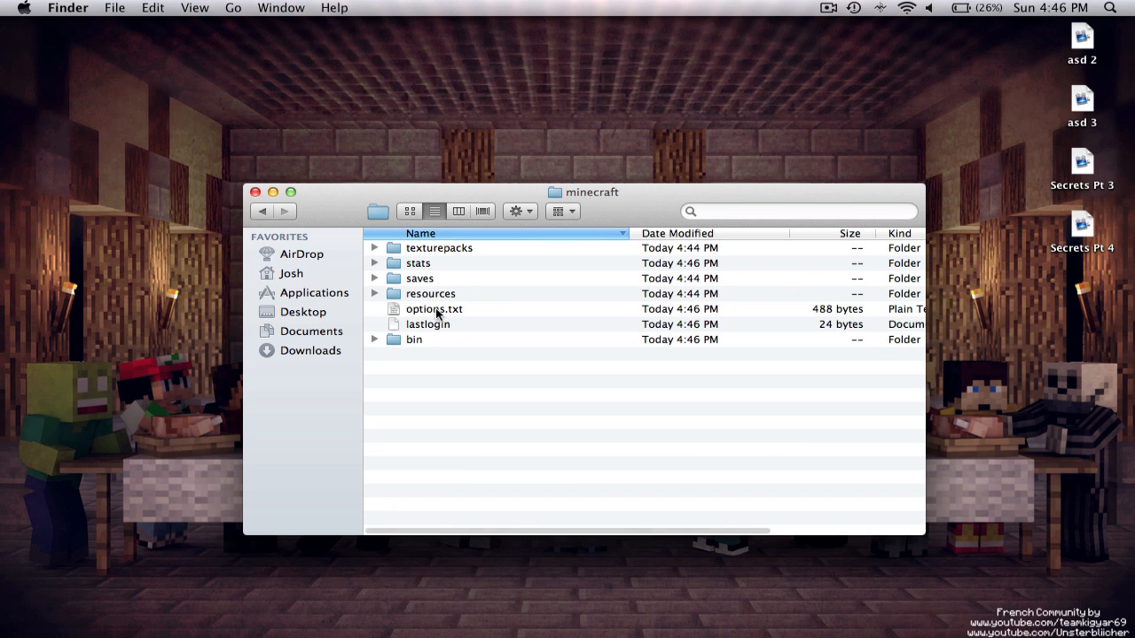
{"action": "left_click", "coordinate": [421, 234]}
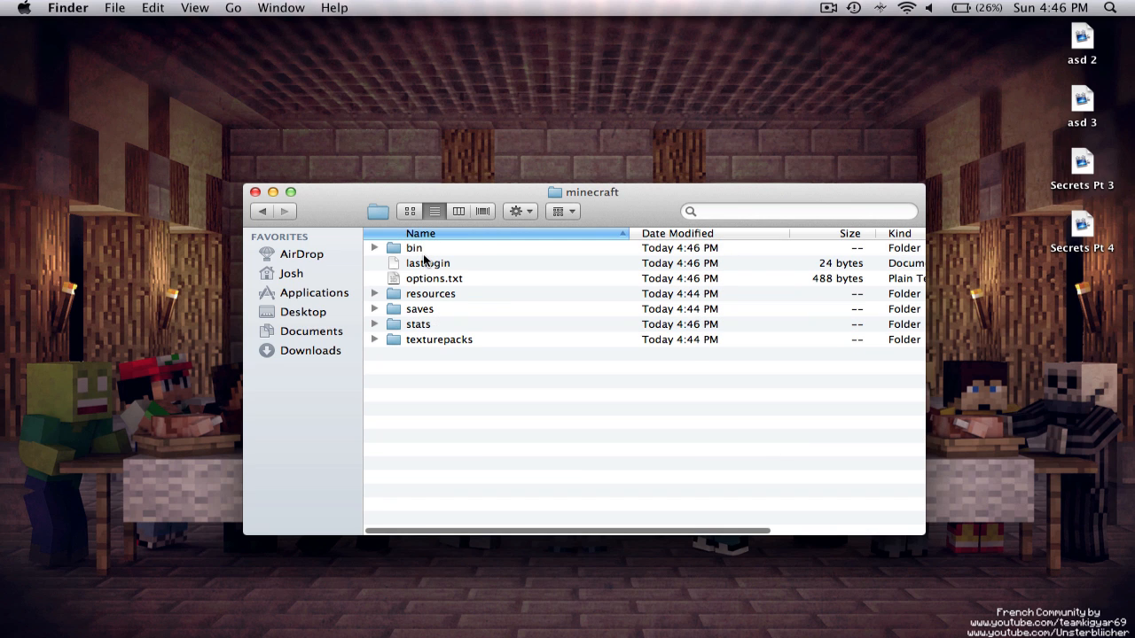
{"action": "double_click", "coordinate": [415, 249]}
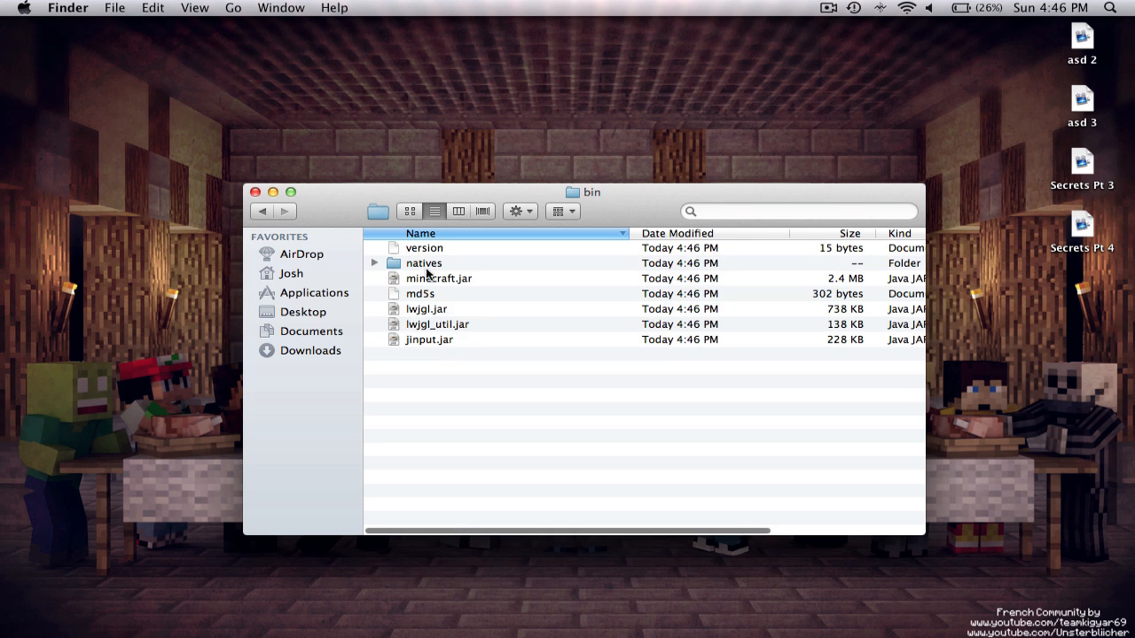
Extract minecraft.jar with Archiver, enter the unpacked folder and remove META-INF
{"action": "left_click", "coordinate": [440, 278]}
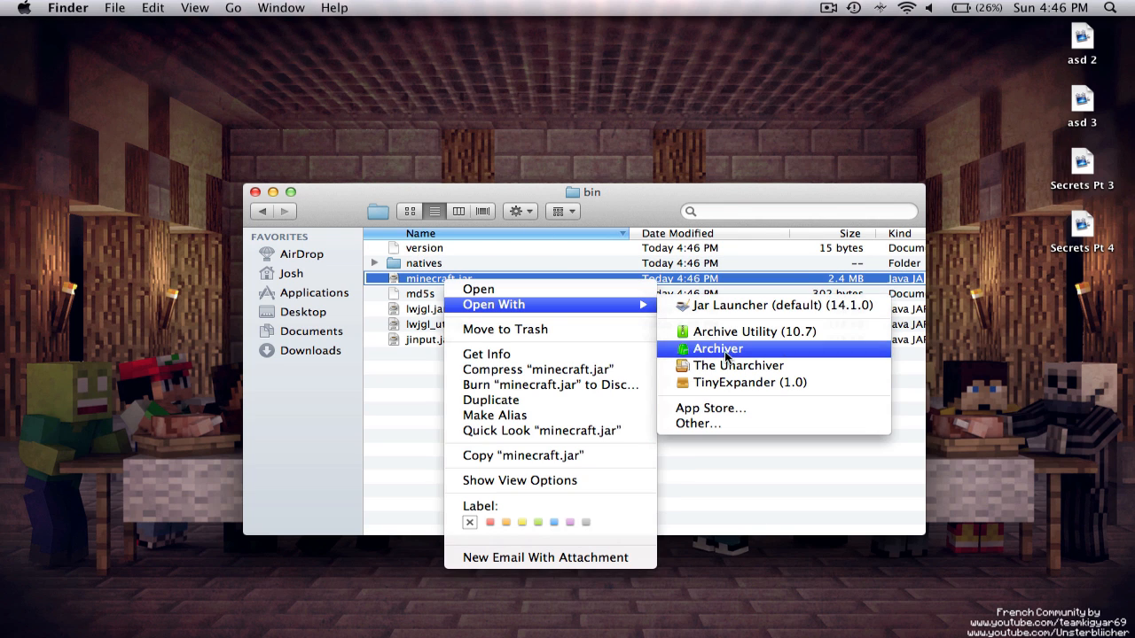
{"action": "left_click", "coordinate": [738, 365]}
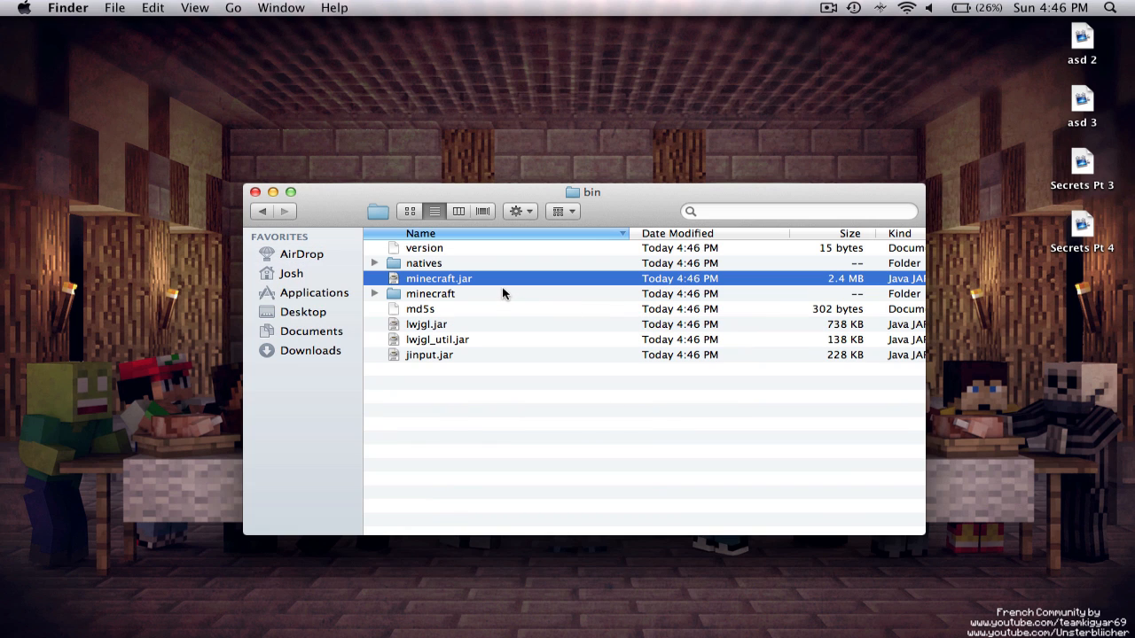
{"action": "mouse_move", "coordinate": [468, 277]}
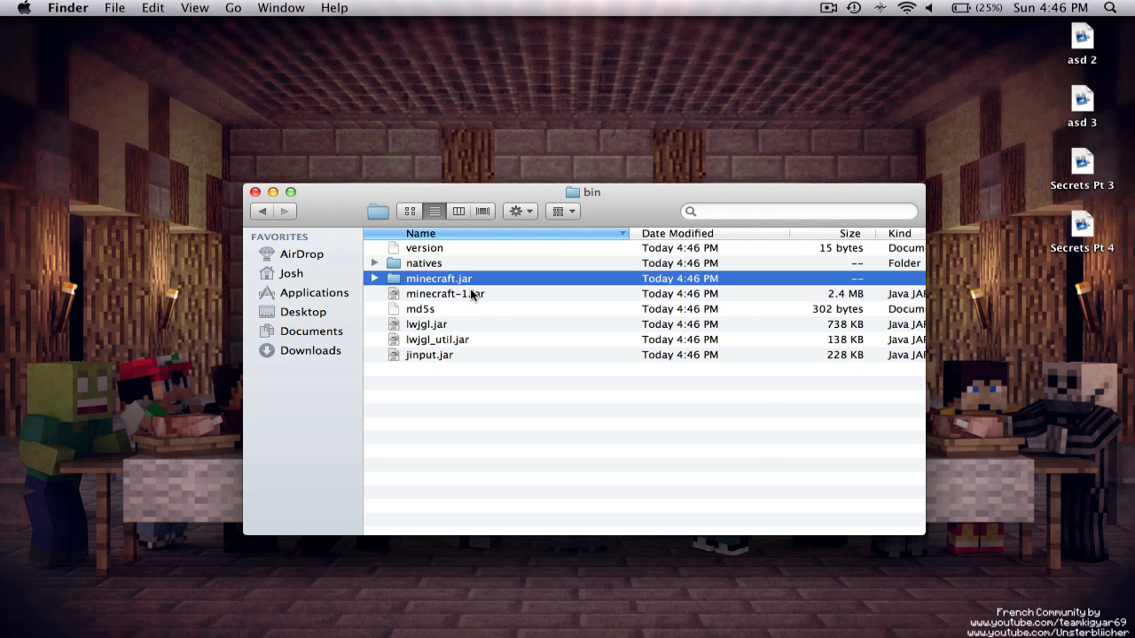
{"action": "double_click", "coordinate": [438, 277]}
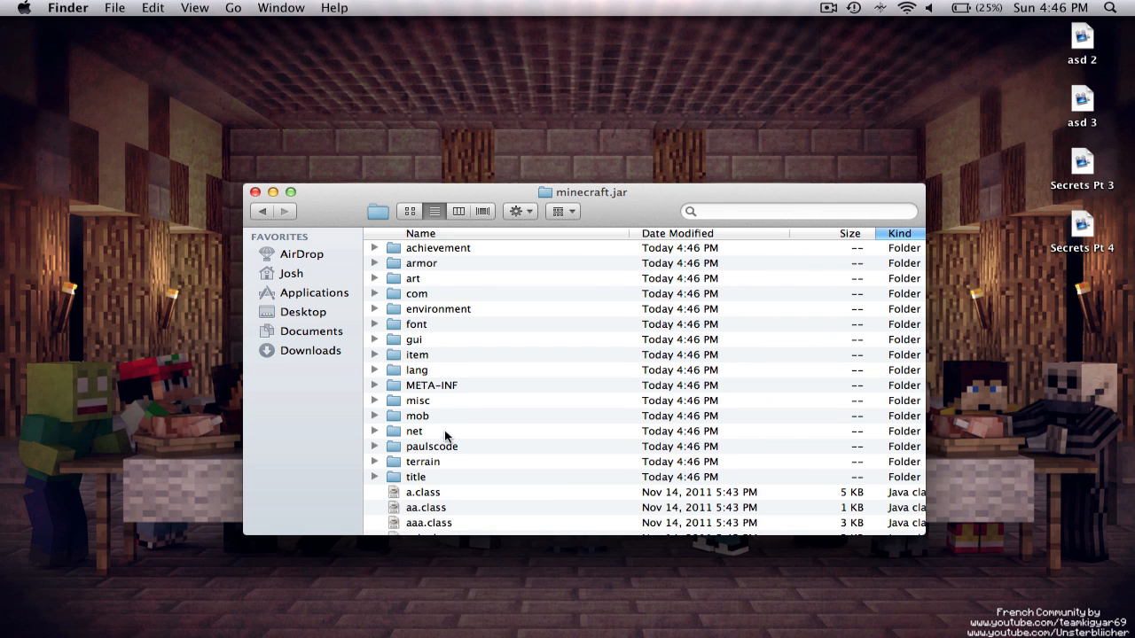
{"action": "mouse_move", "coordinate": [417, 390]}
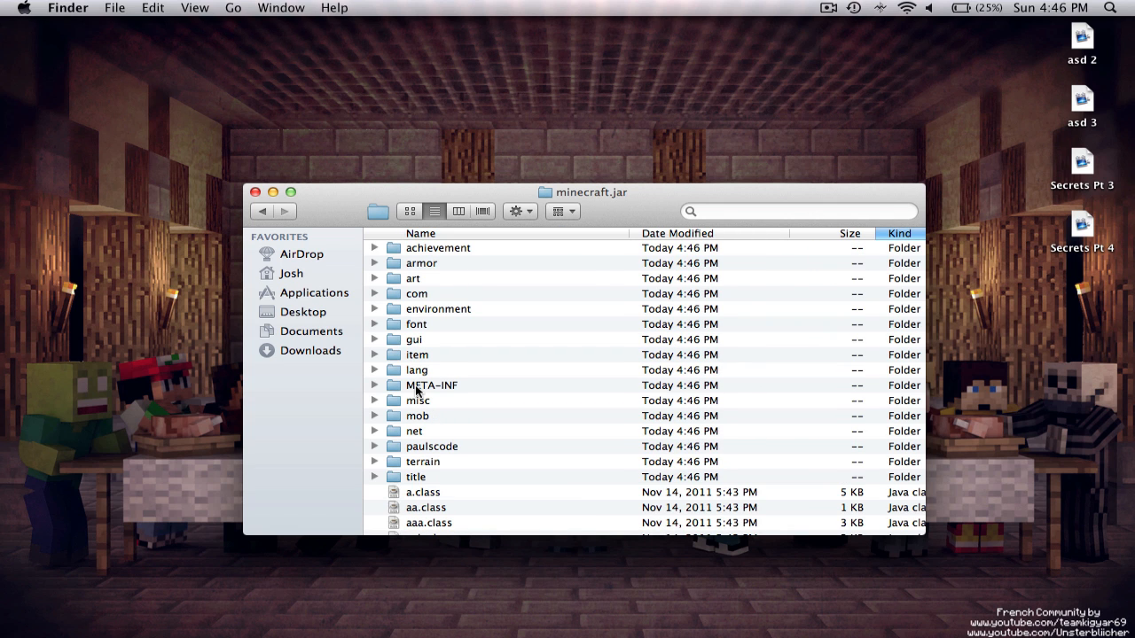
{"action": "left_click", "coordinate": [433, 385]}
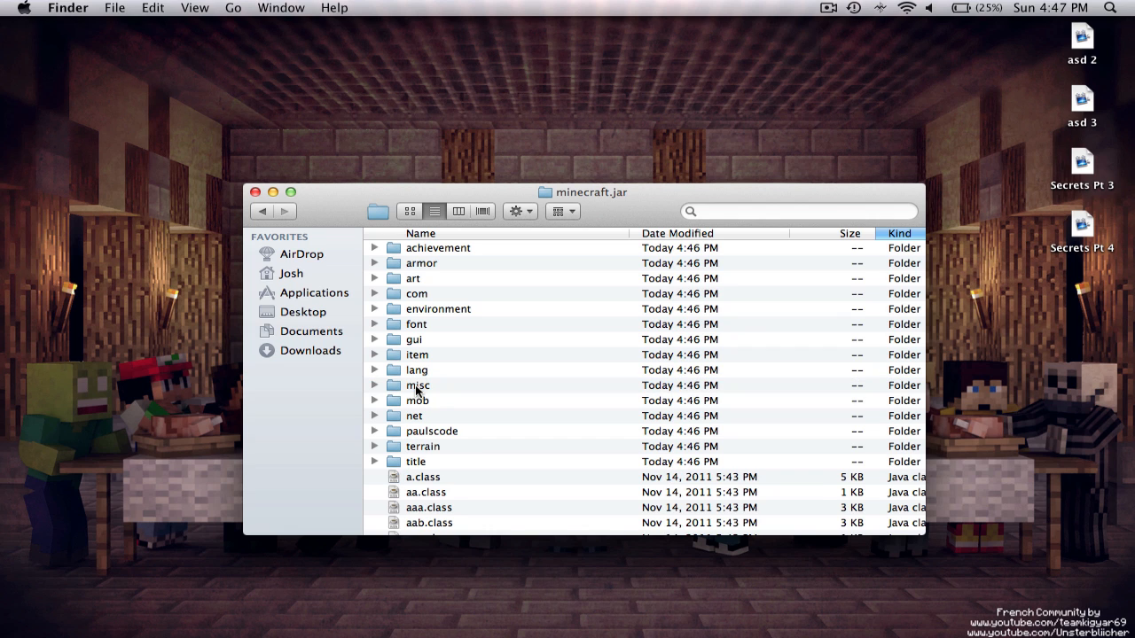
{"action": "mouse_move", "coordinate": [433, 408]}
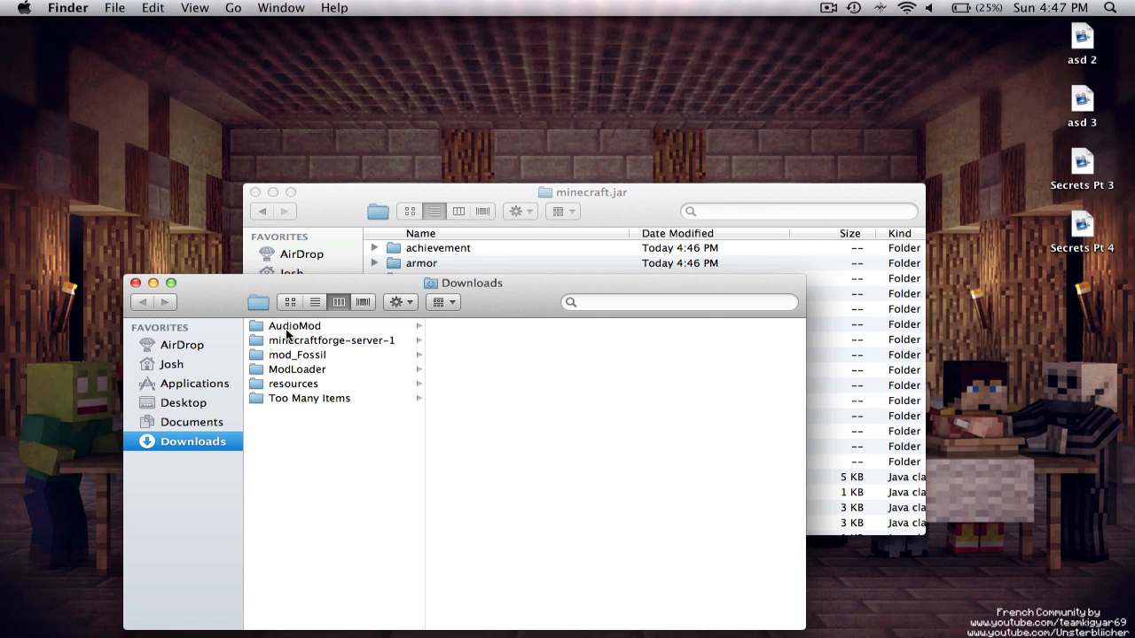
Copy ModLoader's 15 class files from Downloads into minecraft.jar, replacing existing ones
{"action": "left_click", "coordinate": [294, 383]}
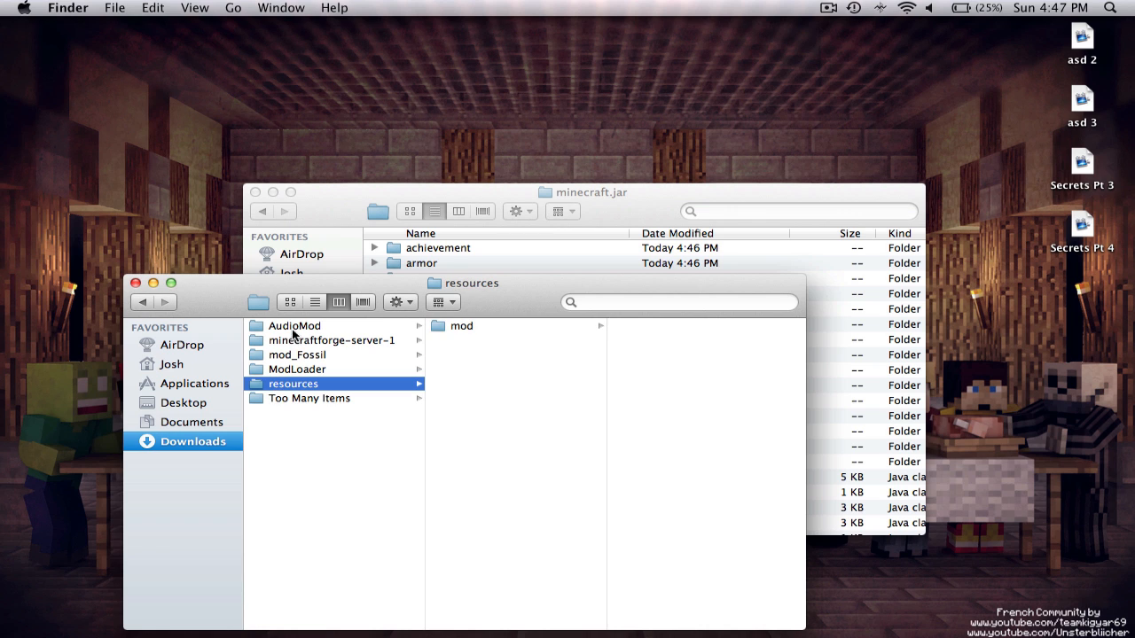
{"action": "left_click", "coordinate": [298, 368]}
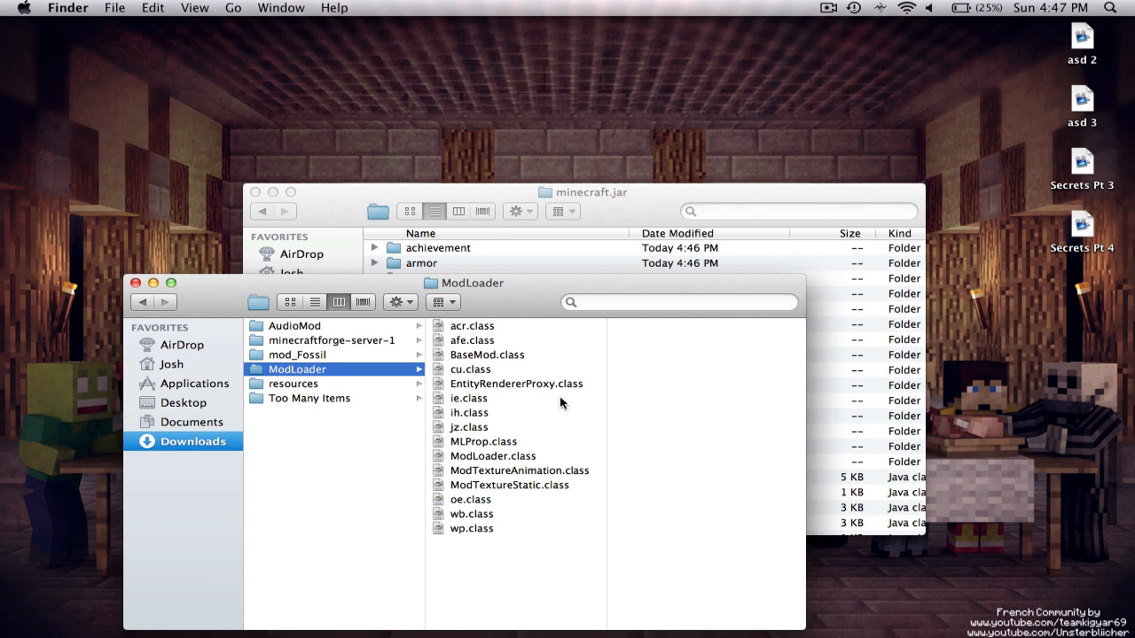
{"action": "key", "text": "cmd+a"}
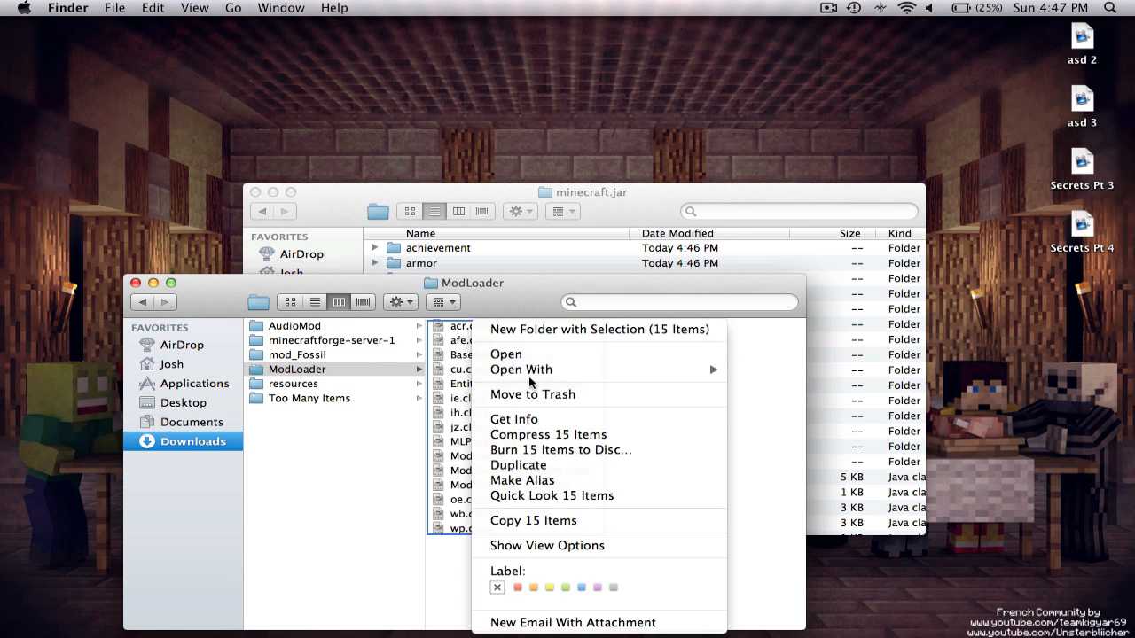
{"action": "mouse_move", "coordinate": [532, 521]}
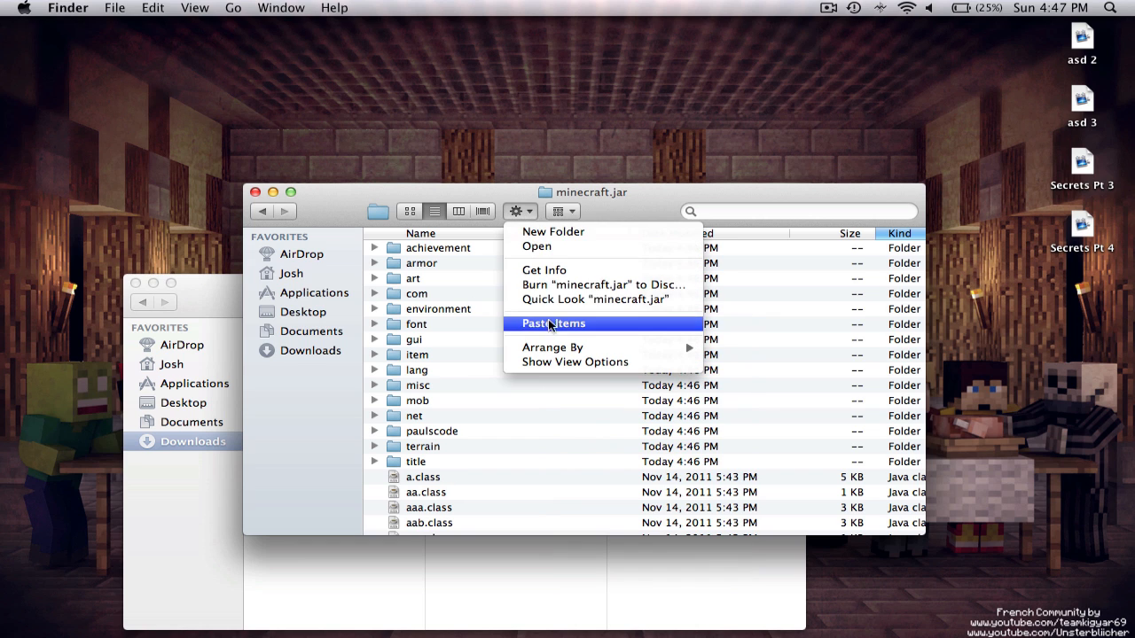
{"action": "left_click", "coordinate": [553, 323]}
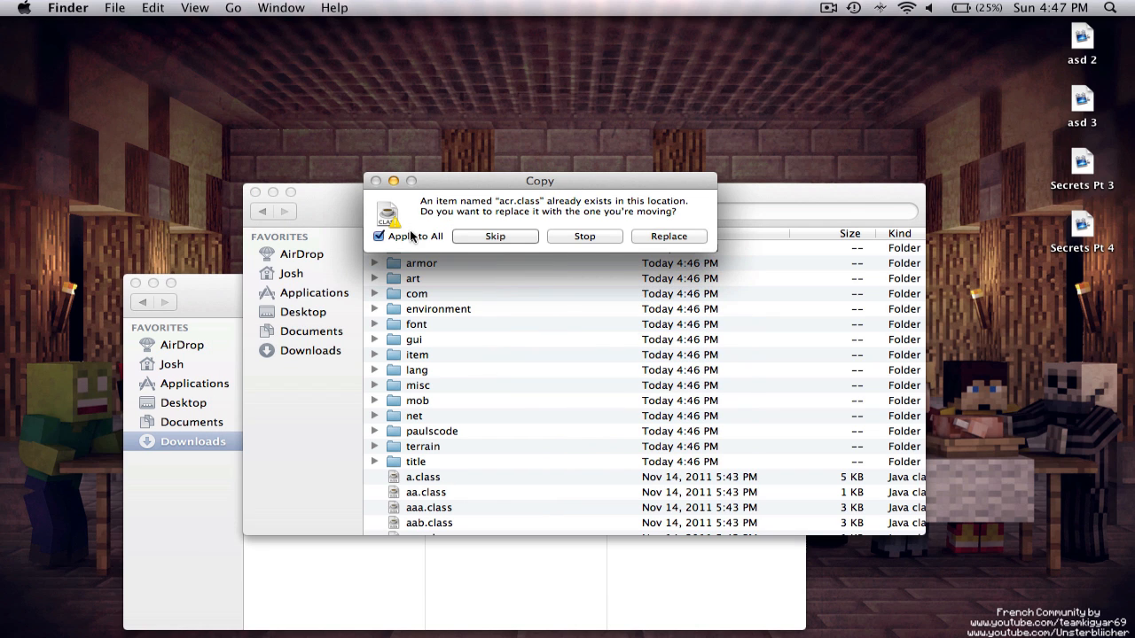
{"action": "left_click", "coordinate": [668, 236]}
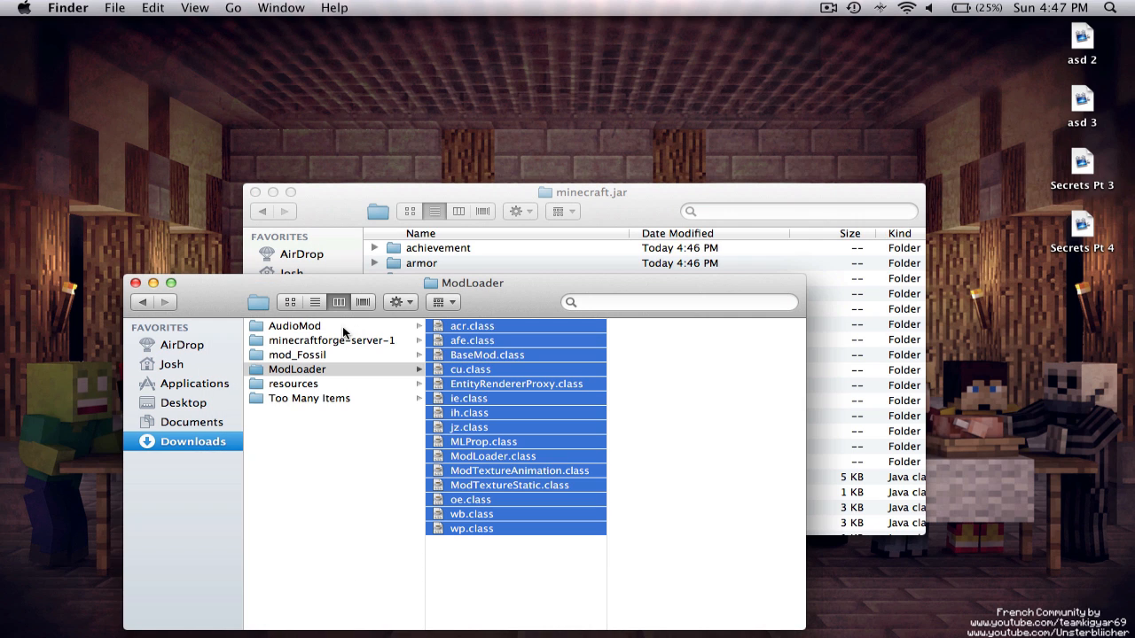
Copy AudioMod's ahm.class and ibxm folder into the unpacked minecraft.jar folder
{"action": "left_click", "coordinate": [294, 326]}
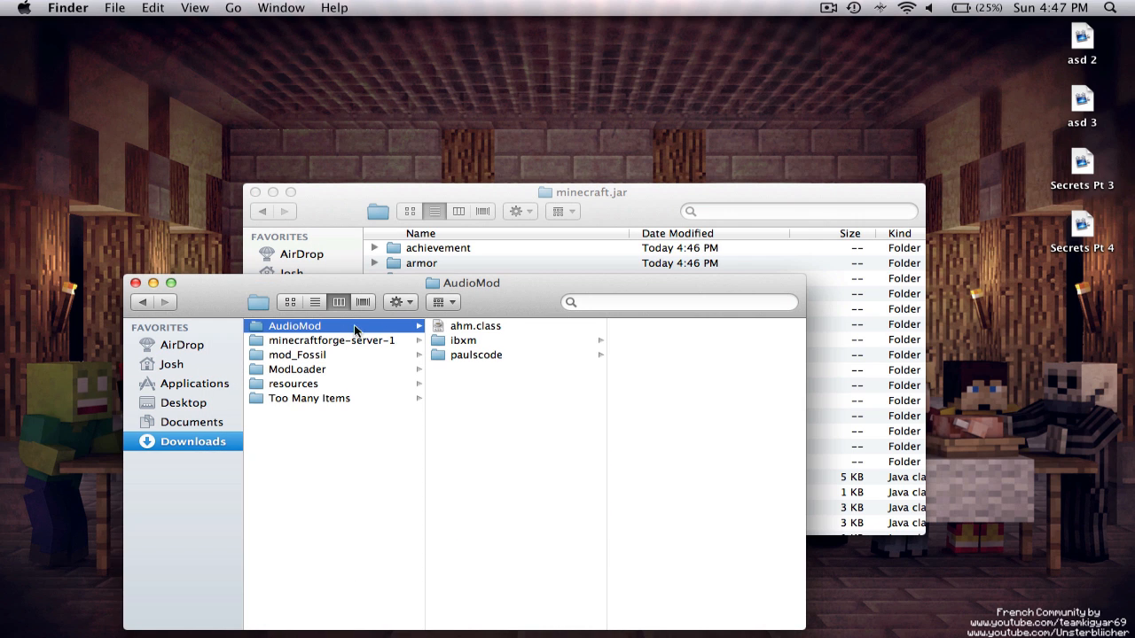
{"action": "left_click", "coordinate": [461, 340]}
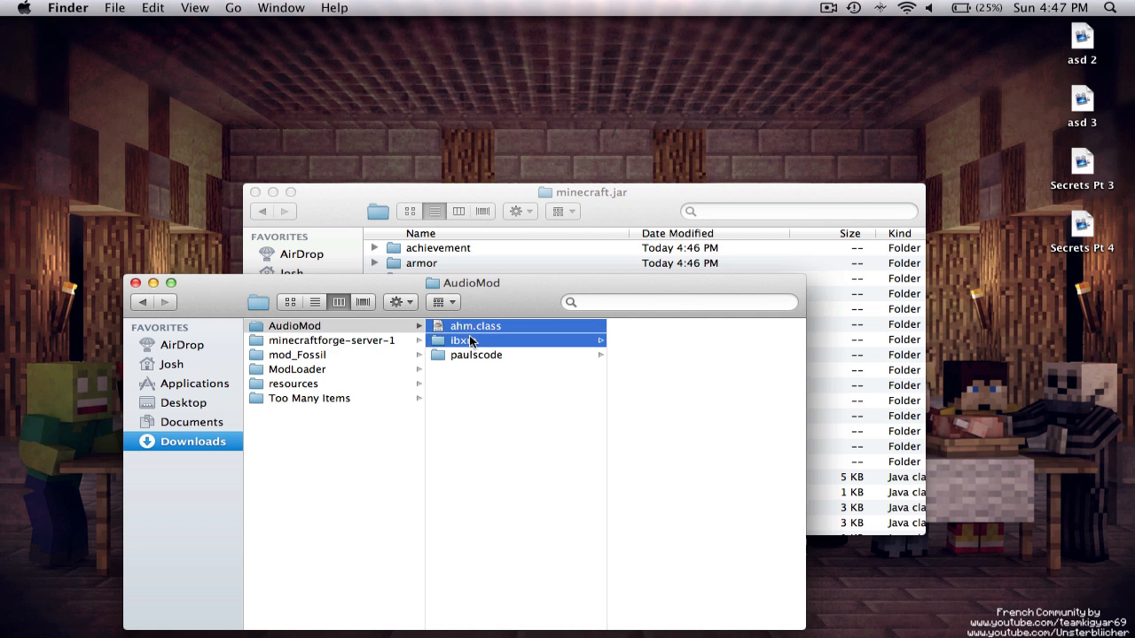
{"action": "right_click", "coordinate": [470, 341]}
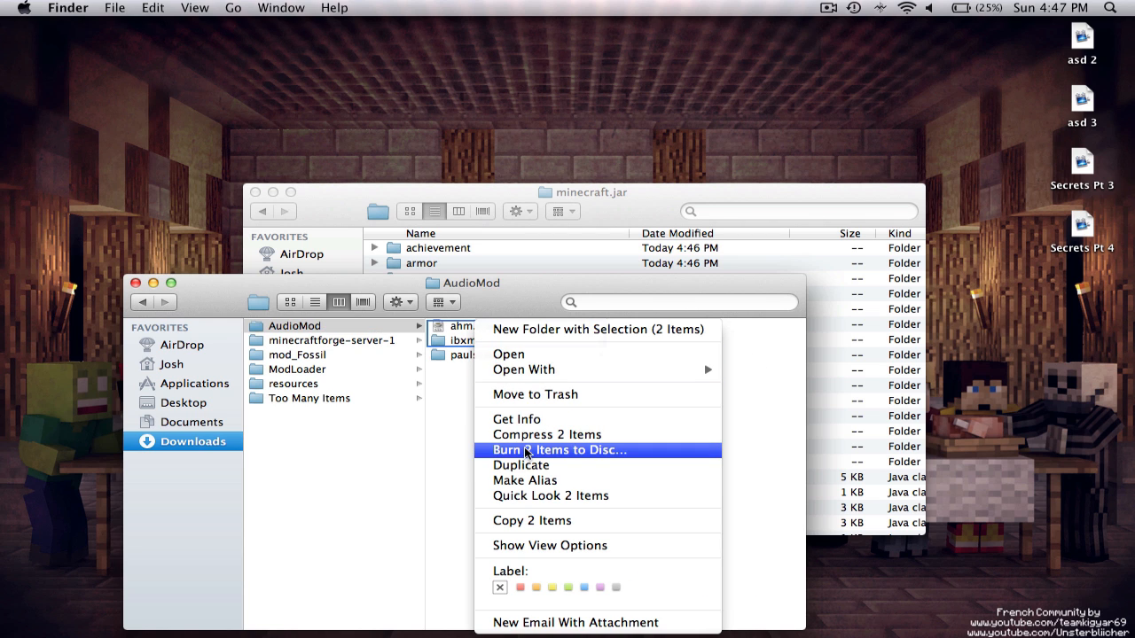
{"action": "mouse_move", "coordinate": [529, 523]}
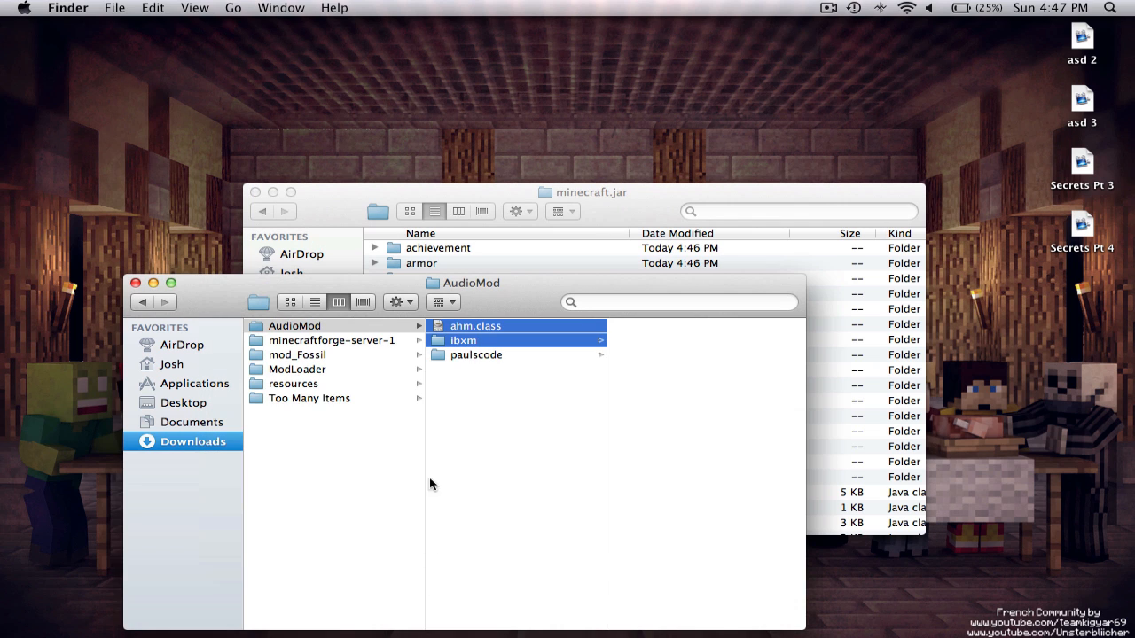
{"action": "left_click", "coordinate": [476, 355]}
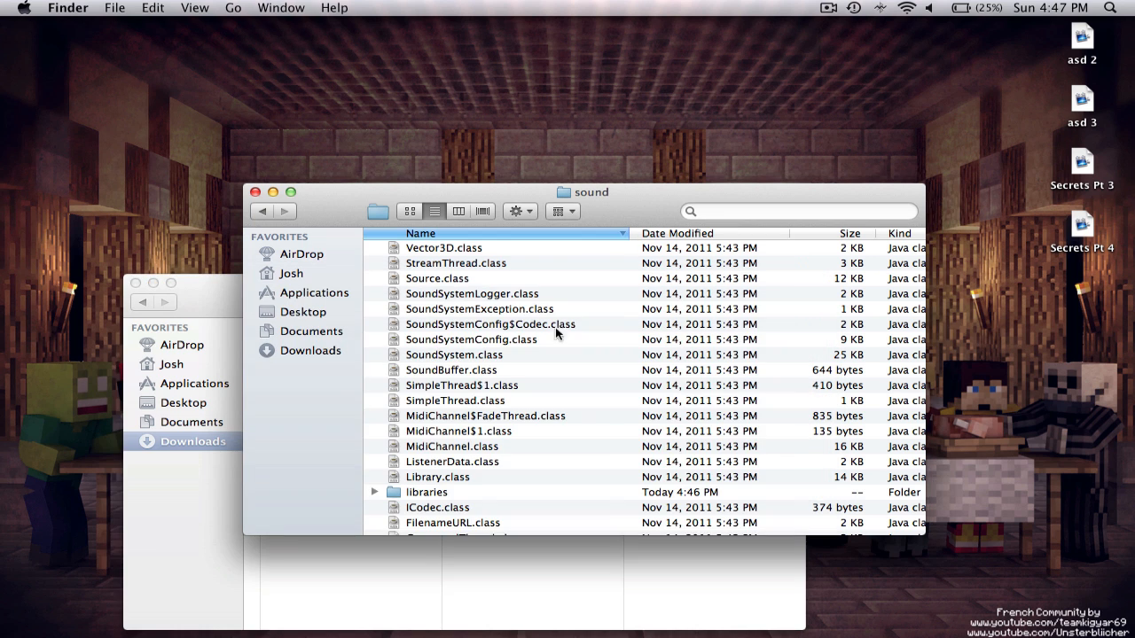
Place CodecIBXM.class into the game's paulscode/sound/codecs folder
{"action": "left_click", "coordinate": [422, 522]}
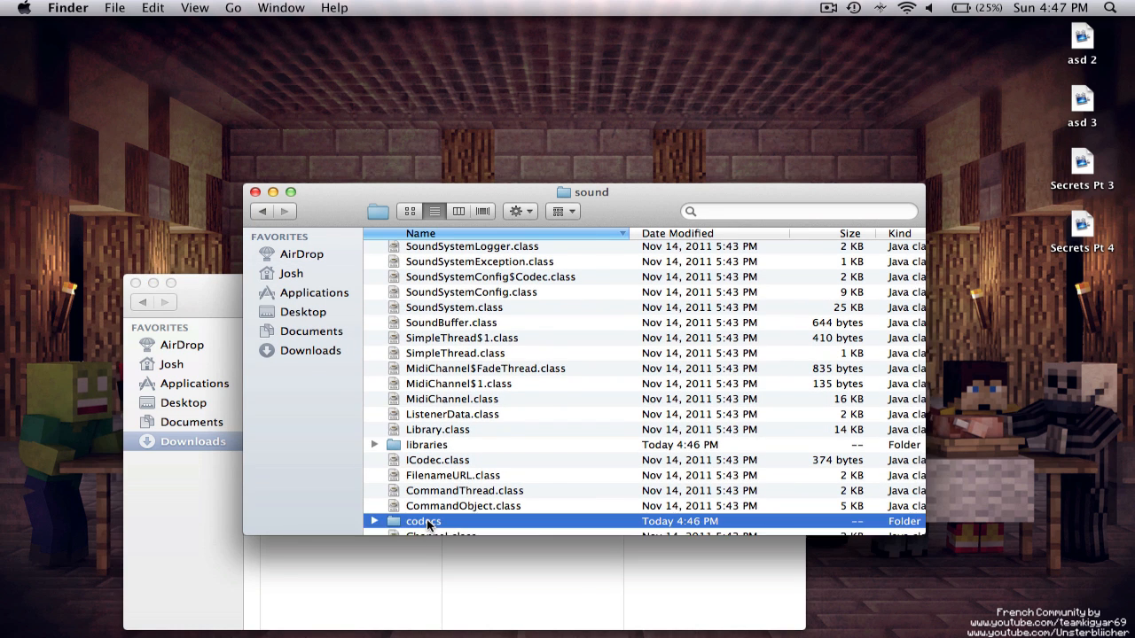
{"action": "double_click", "coordinate": [422, 521]}
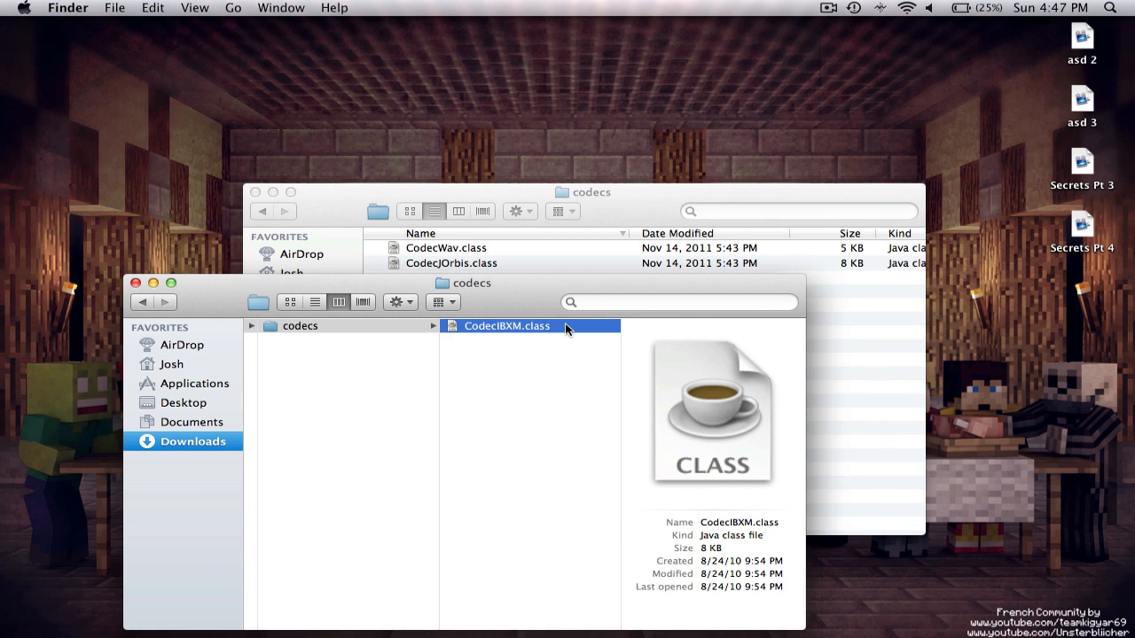
{"action": "right_click", "coordinate": [507, 326]}
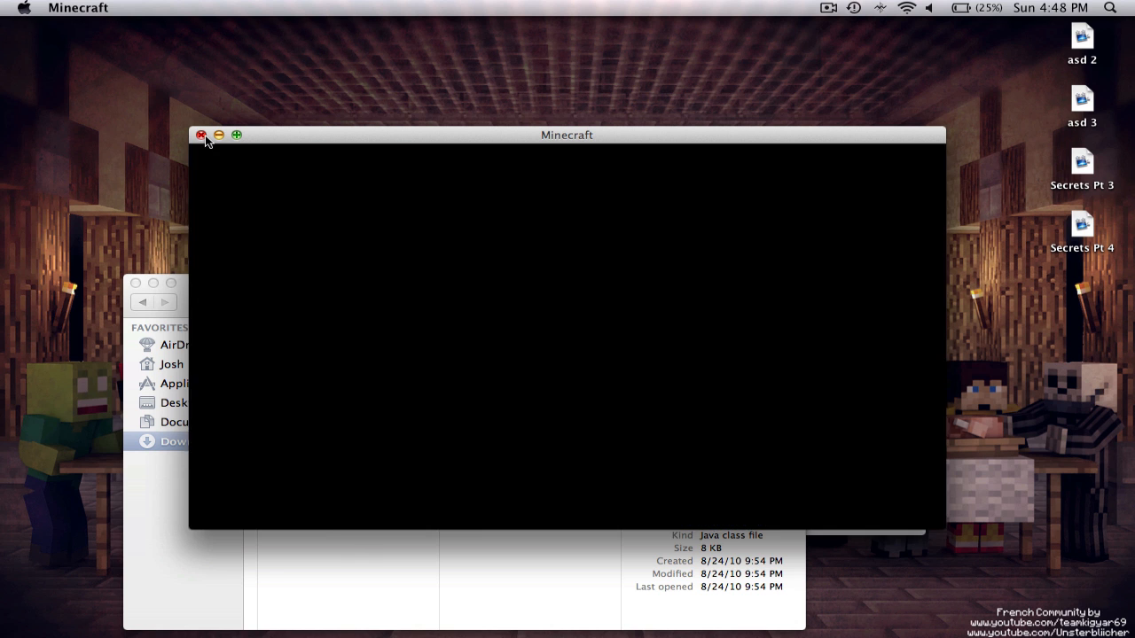
Close the empty Minecraft window and return to the downloaded mod files in Finder
{"action": "left_click", "coordinate": [202, 135]}
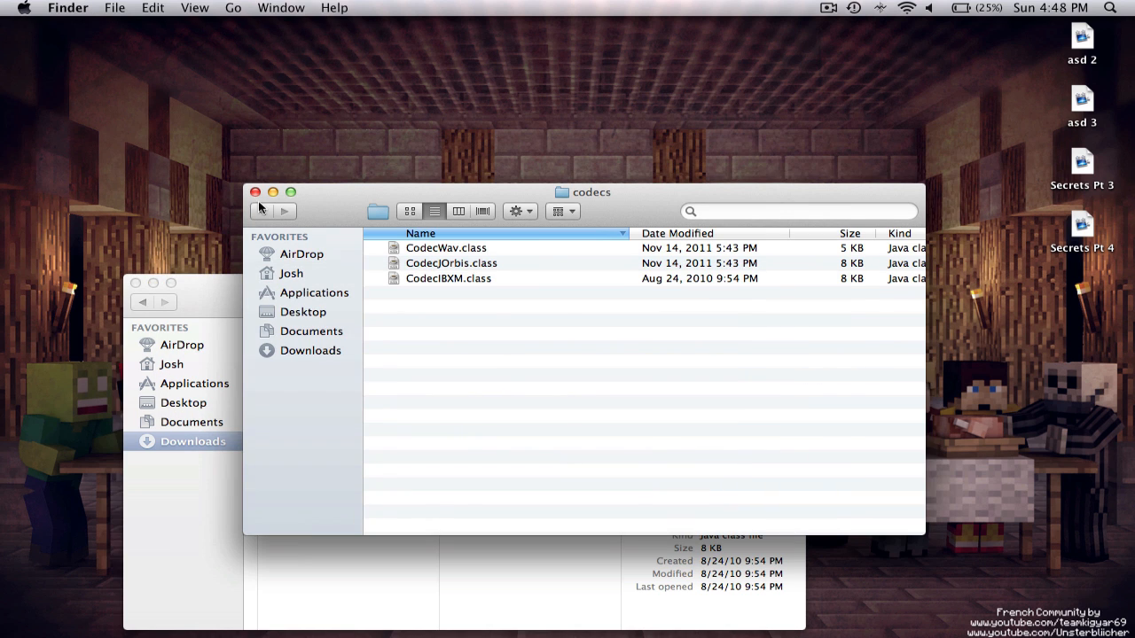
{"action": "left_click", "coordinate": [262, 211]}
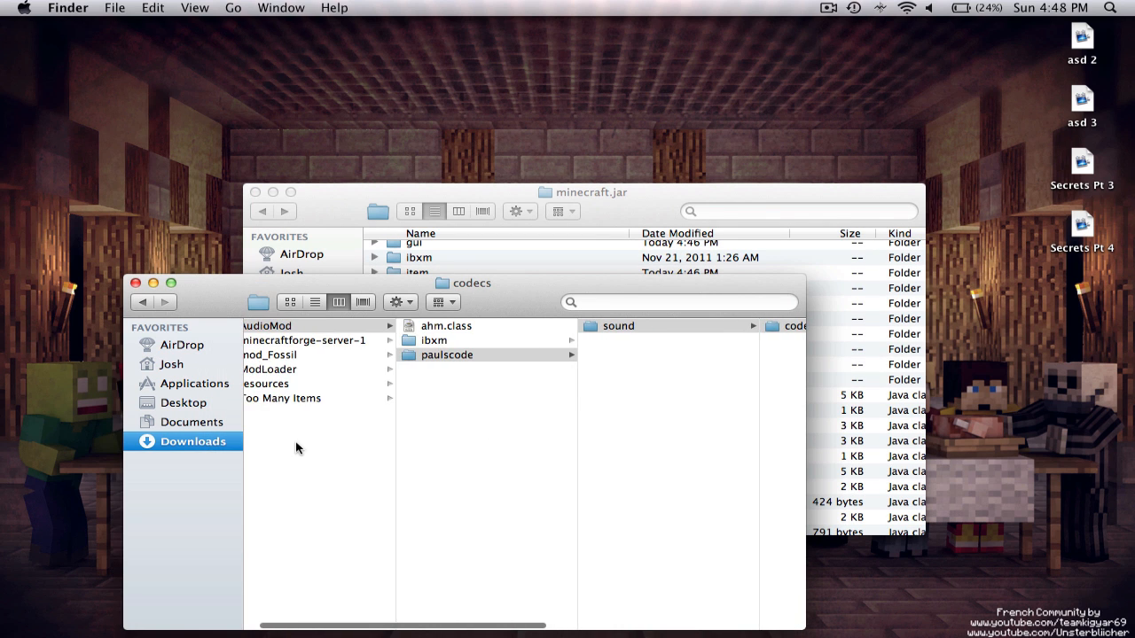
{"action": "left_click", "coordinate": [305, 341]}
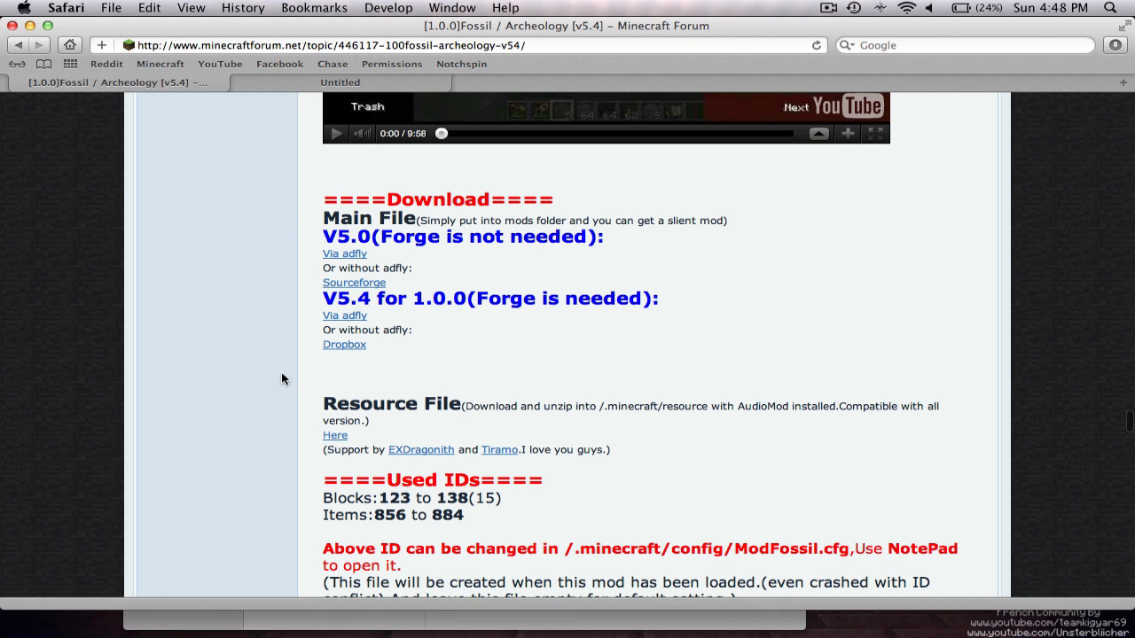
{"action": "mouse_move", "coordinate": [371, 252]}
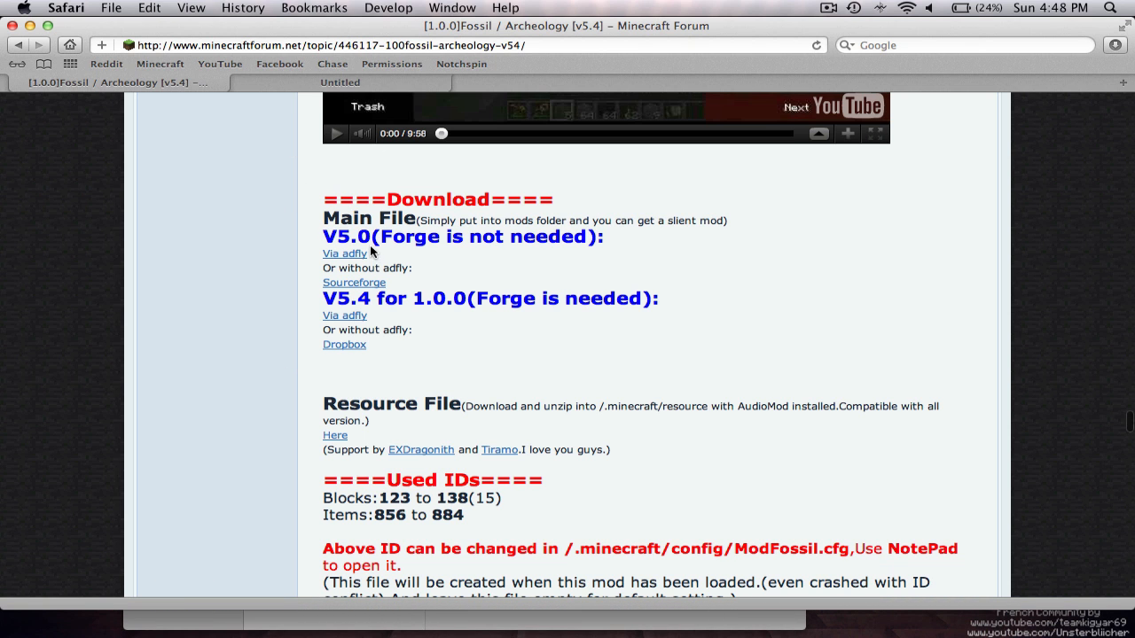
From the installation steps, revisit the Forge topic and download the 1.2.0 client package
{"action": "scroll", "scroll_direction": "up", "scroll_amount": 3}
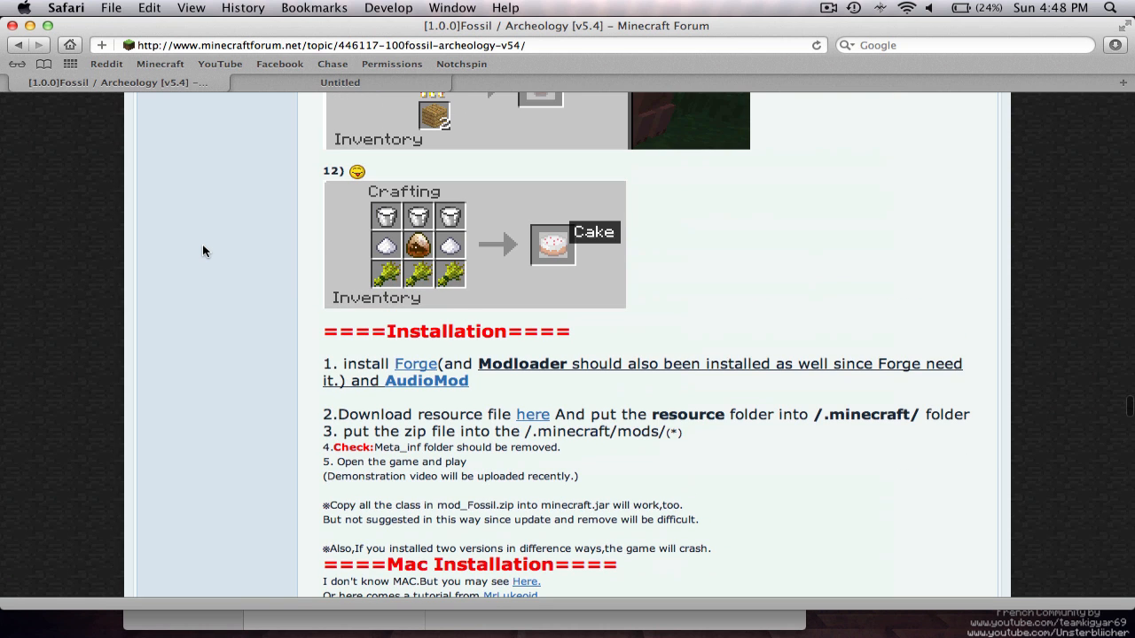
{"action": "left_click", "coordinate": [415, 363]}
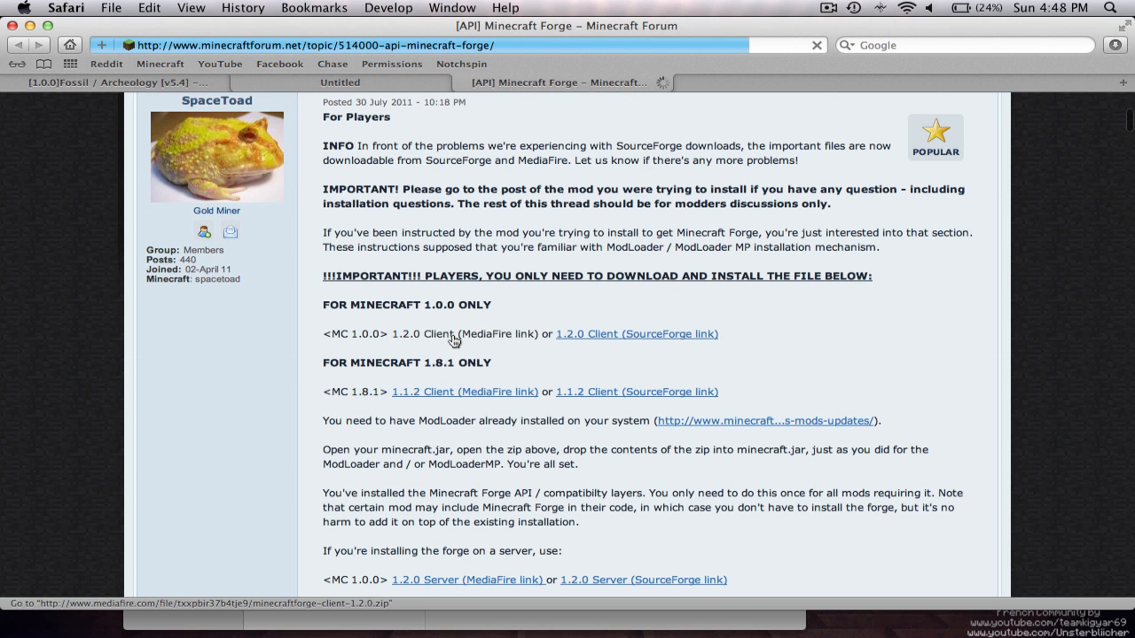
{"action": "left_click", "coordinate": [465, 333]}
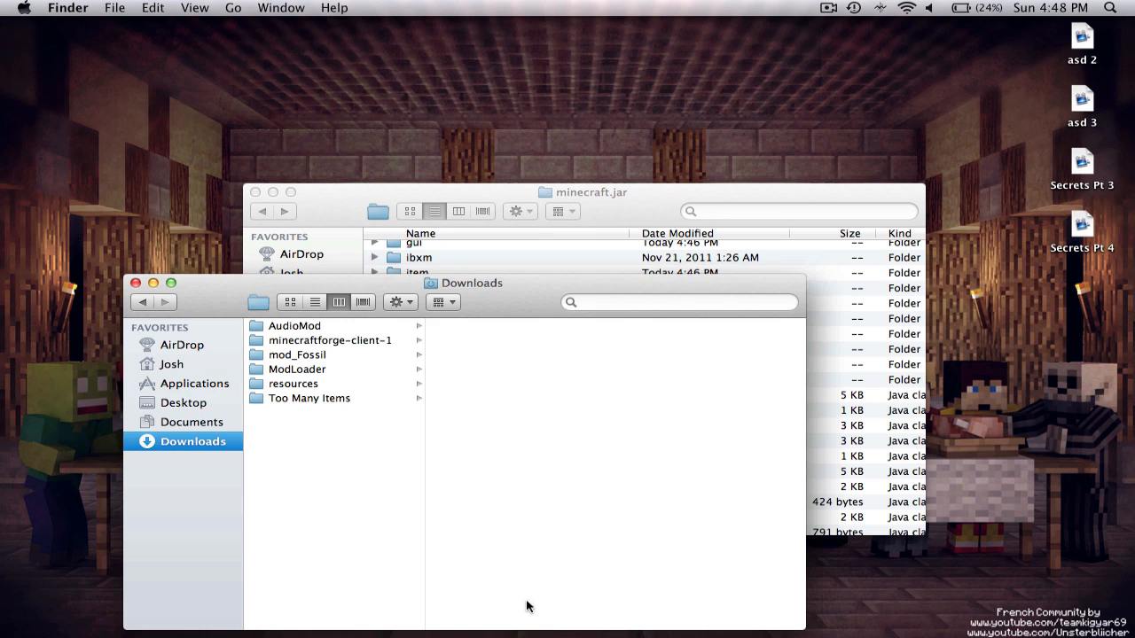
Gather the minecraftforge-client-1 class files and bring them into the unpacked minecraft.jar
{"action": "left_click", "coordinate": [330, 341]}
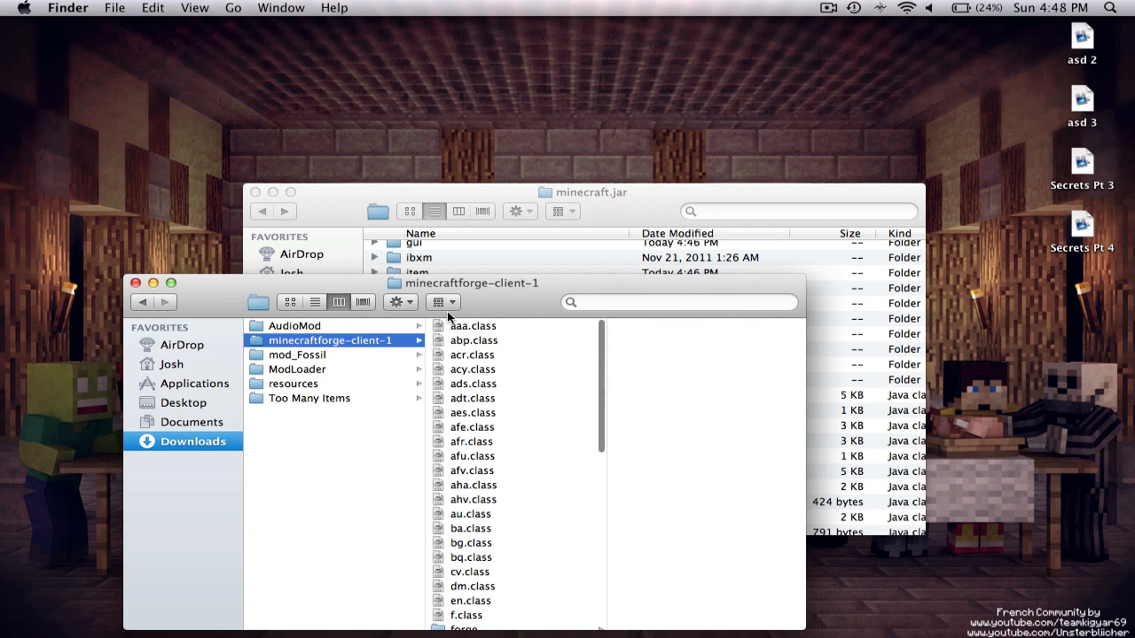
{"action": "scroll", "scroll_direction": "down", "scroll_amount": 3}
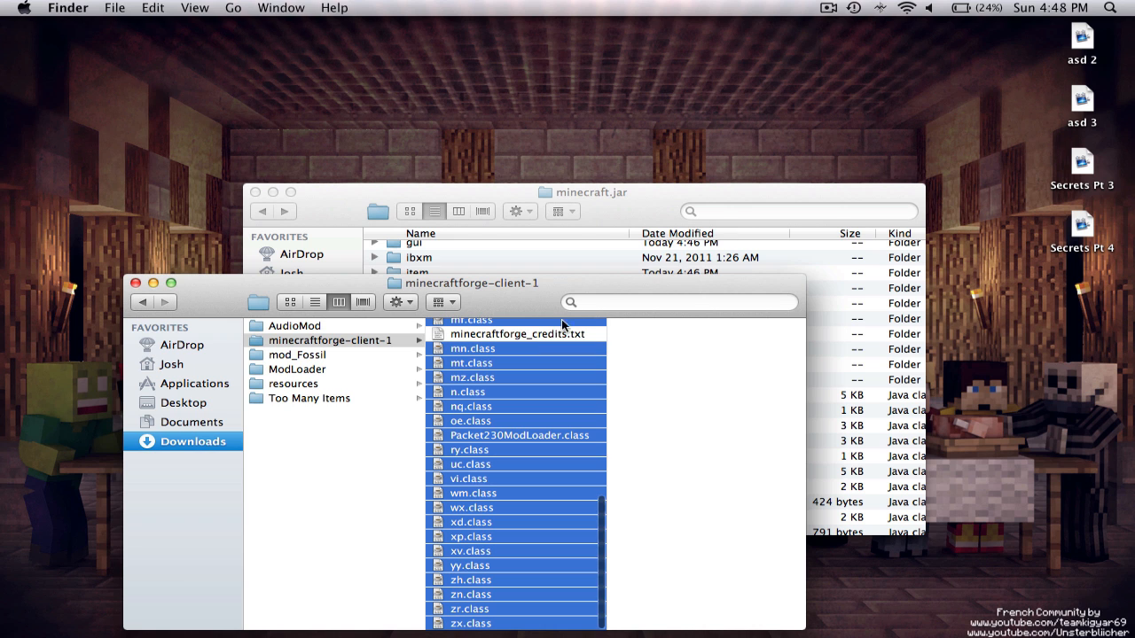
{"action": "mouse_move", "coordinate": [599, 234]}
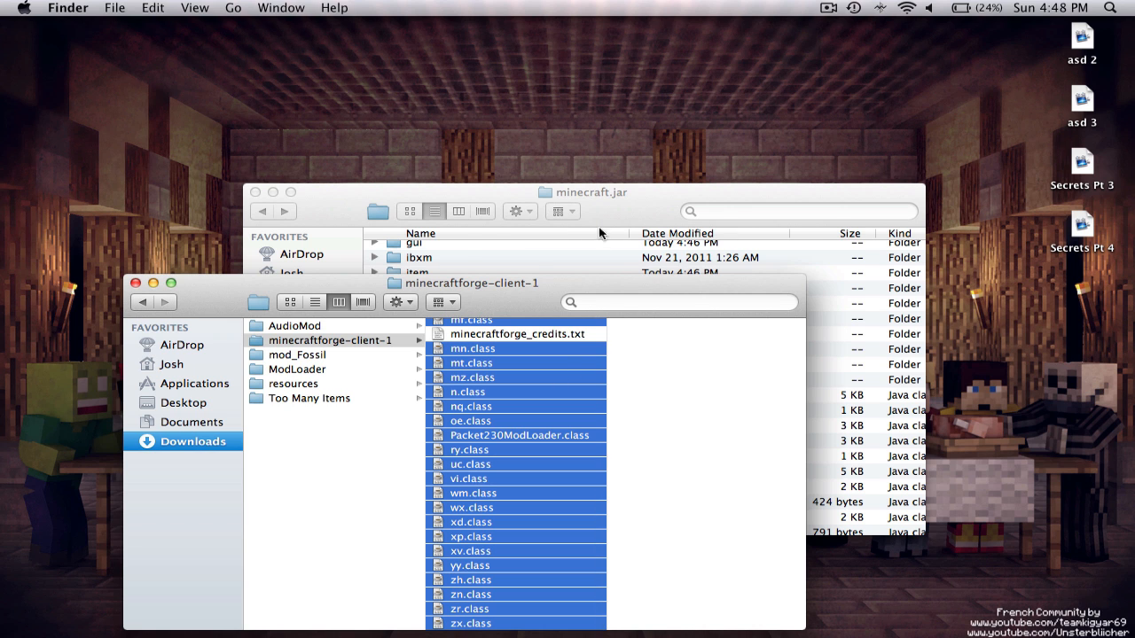
{"action": "left_click", "coordinate": [593, 191]}
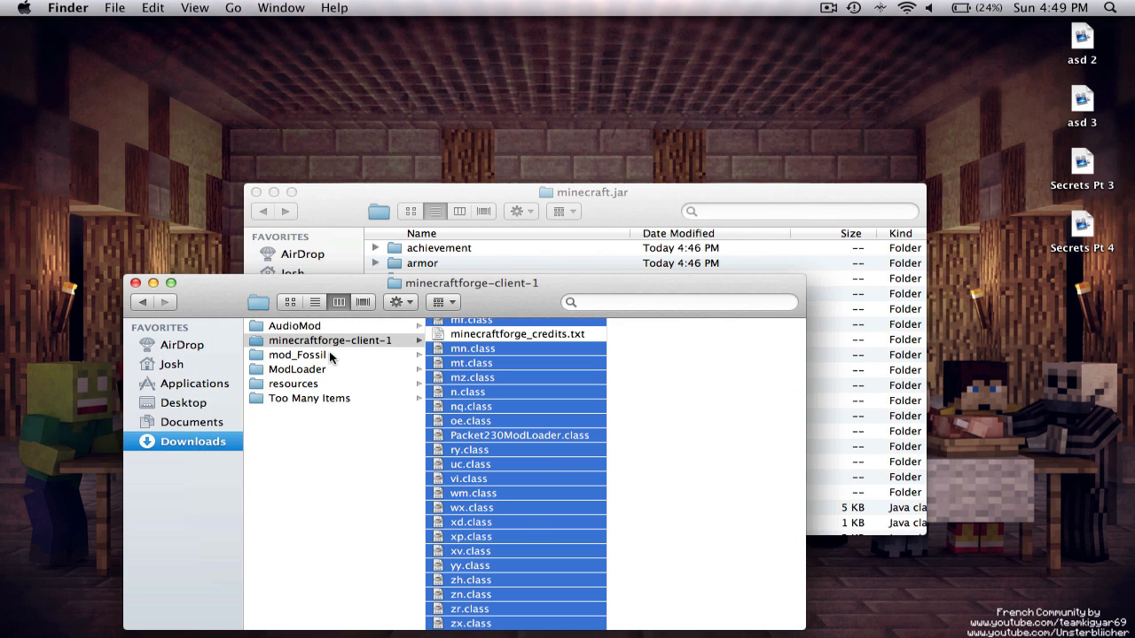
Copy all mod_Fossil files into minecraft.jar and its Ancient_1.png into the armor folder
{"action": "left_click", "coordinate": [298, 355]}
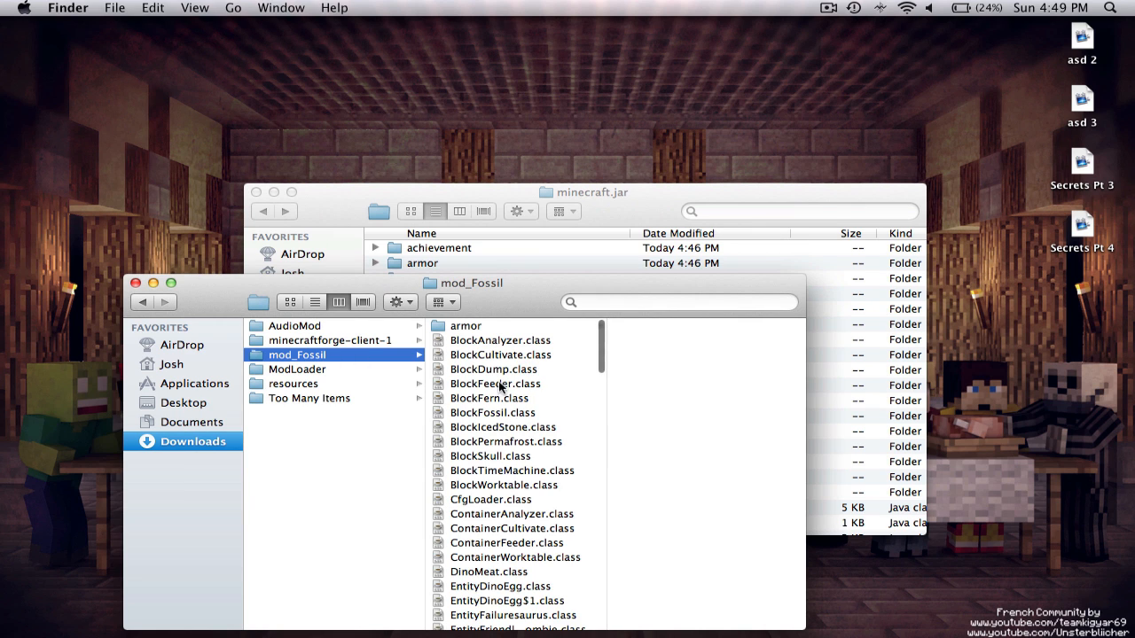
{"action": "key", "text": "cmd+a"}
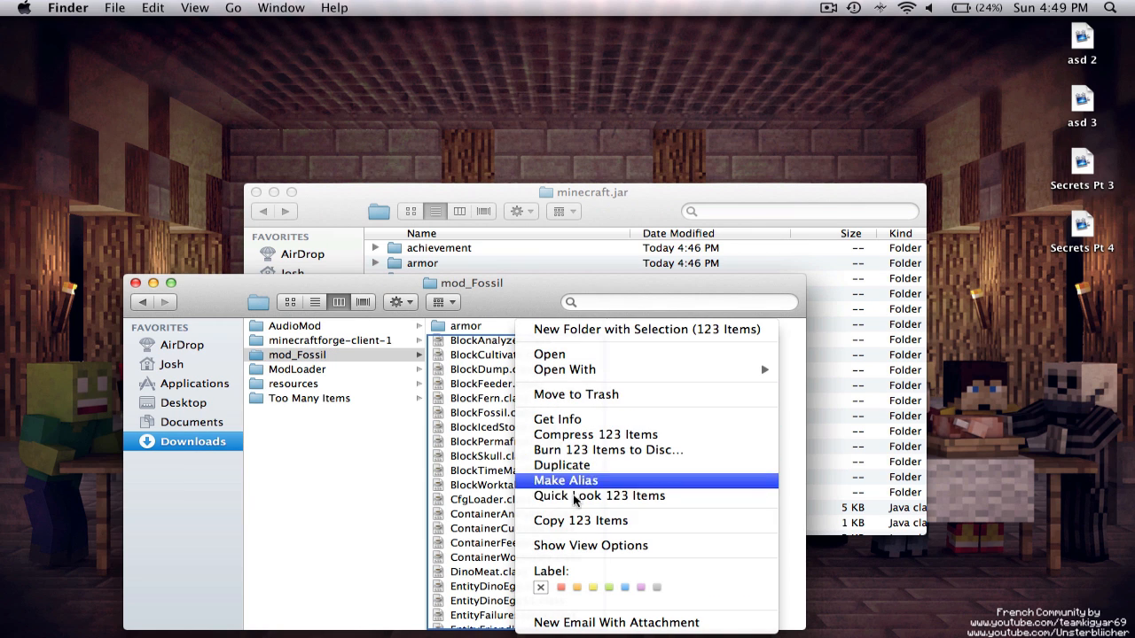
{"action": "left_click", "coordinate": [516, 211]}
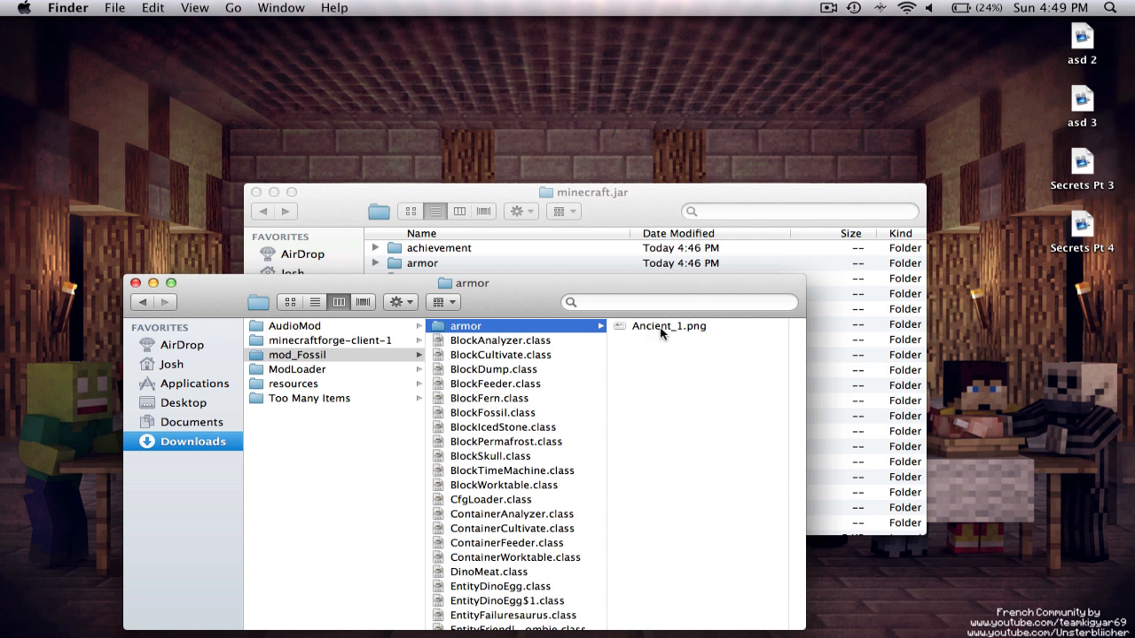
{"action": "right_click", "coordinate": [669, 326]}
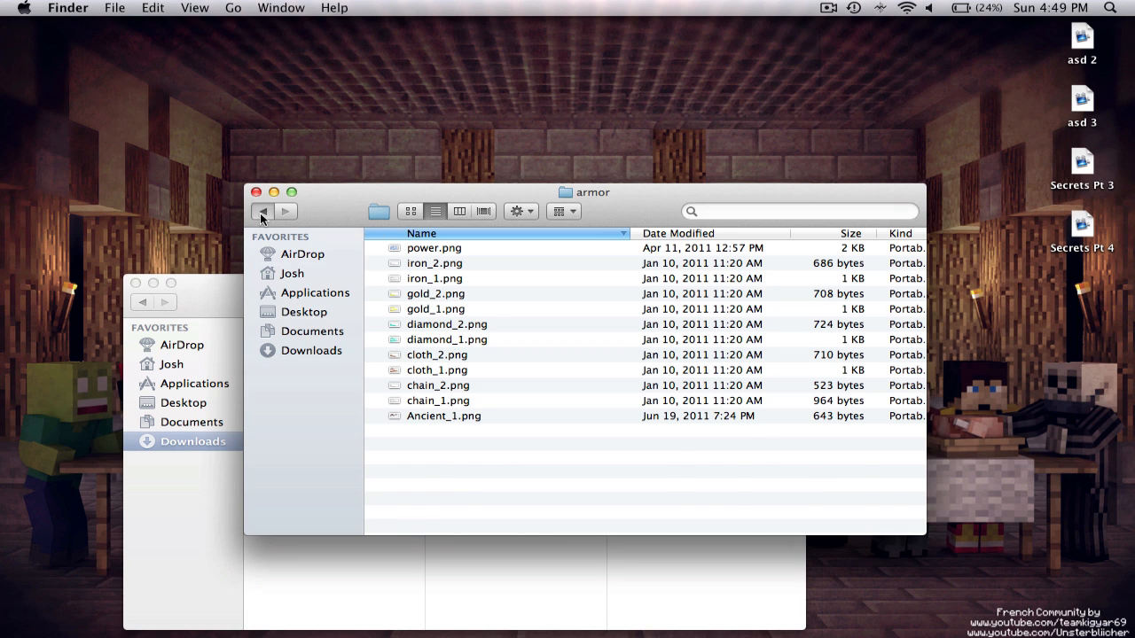
Place the Fossil dinosaur sounds in resources/mod, then return to the minecraft.jar contents
{"action": "left_click", "coordinate": [263, 211]}
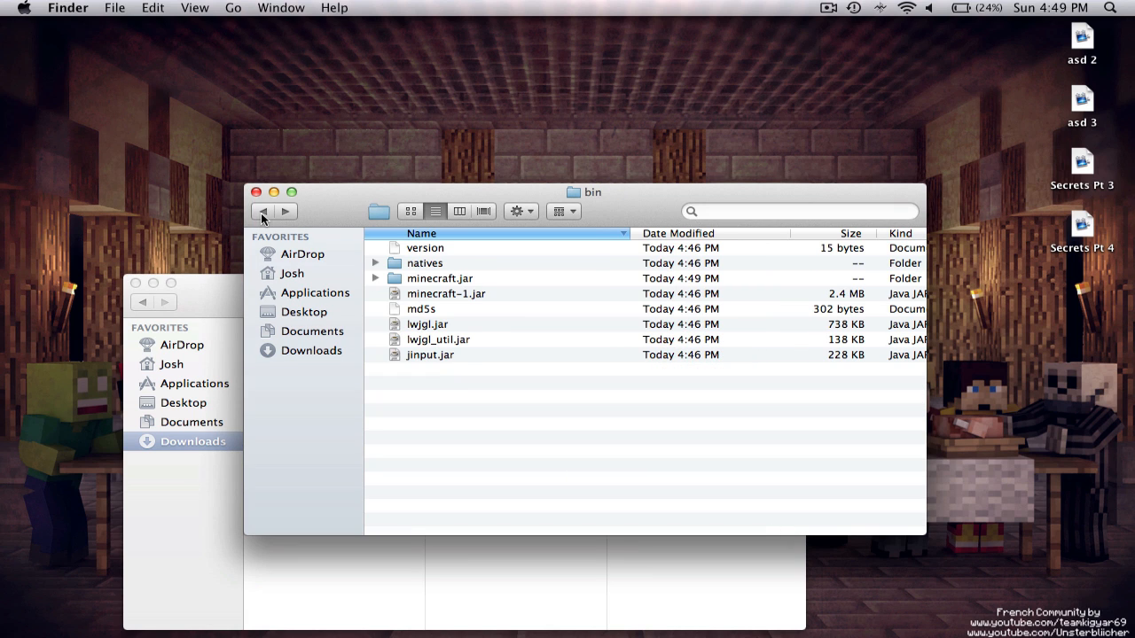
{"action": "left_click", "coordinate": [262, 211]}
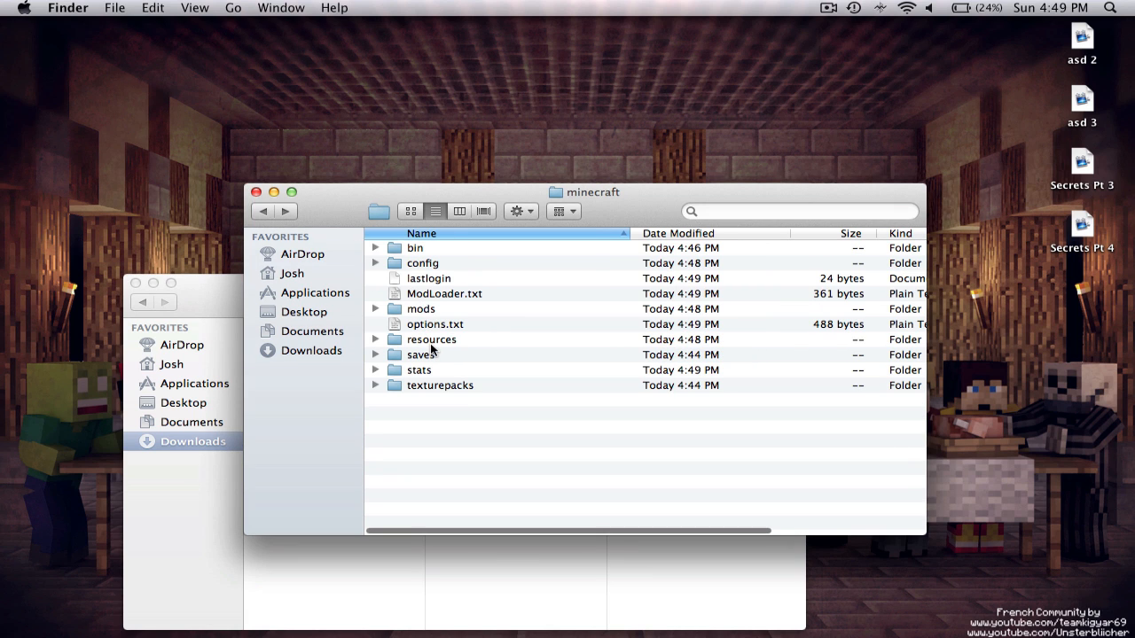
{"action": "double_click", "coordinate": [433, 341]}
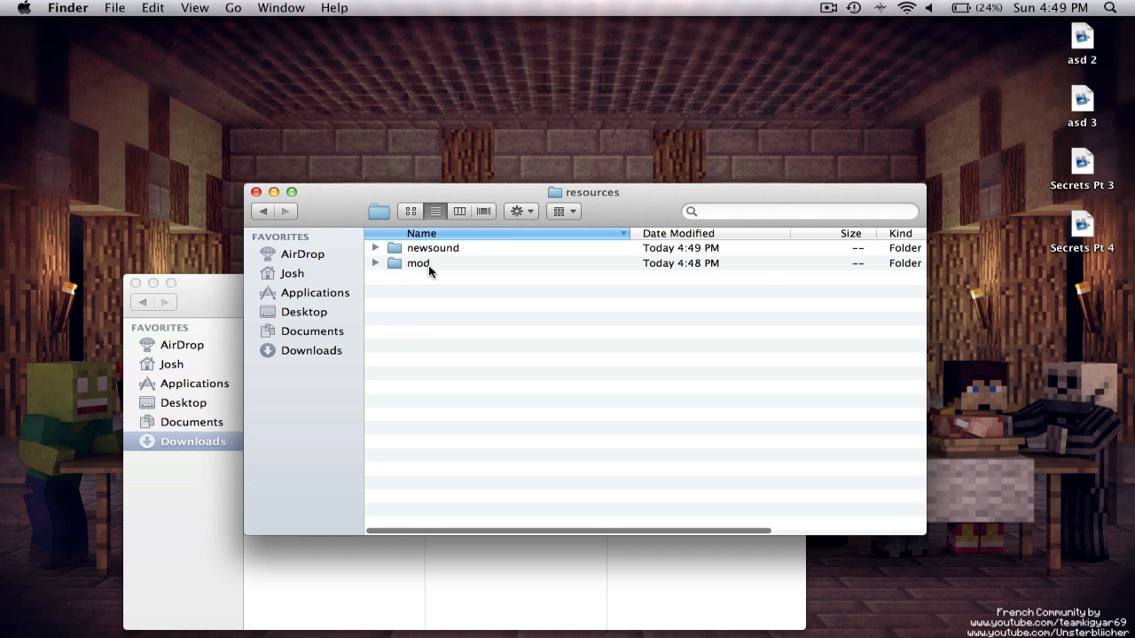
{"action": "double_click", "coordinate": [419, 263]}
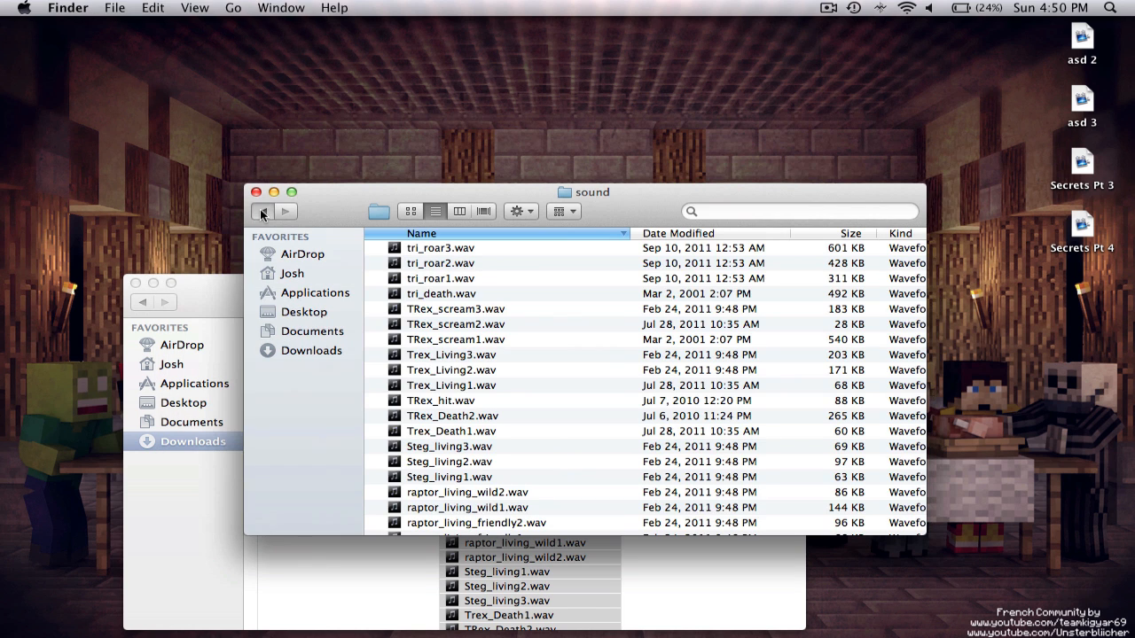
{"action": "left_click", "coordinate": [263, 213]}
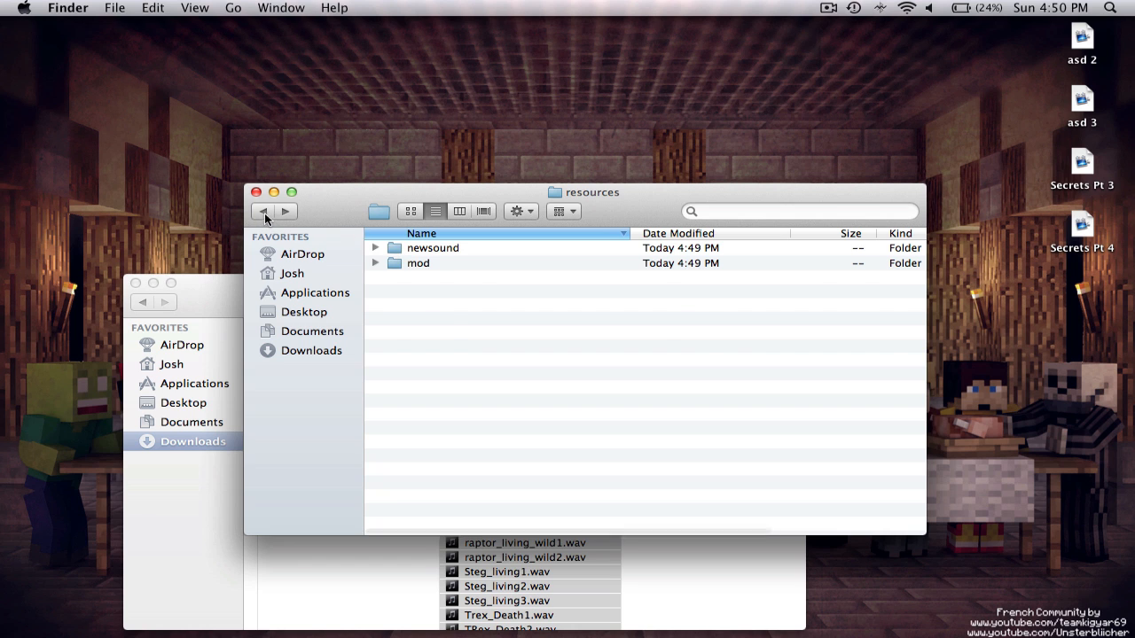
{"action": "left_click", "coordinate": [263, 211]}
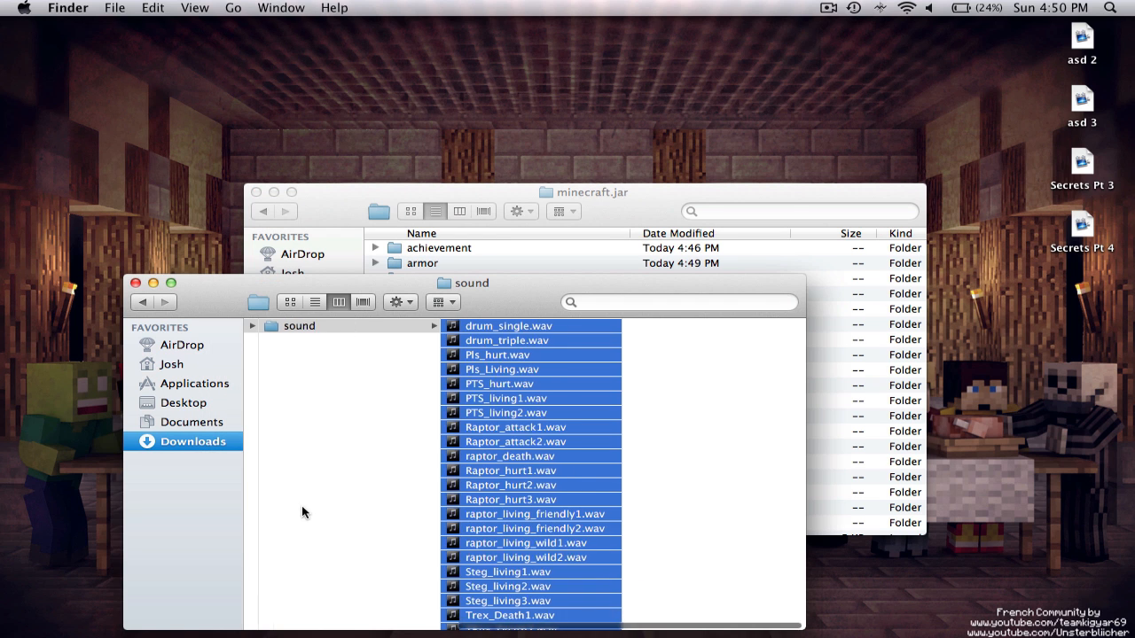
Select all the Too Many Items files for copying into minecraft.jar
{"action": "left_click", "coordinate": [308, 397]}
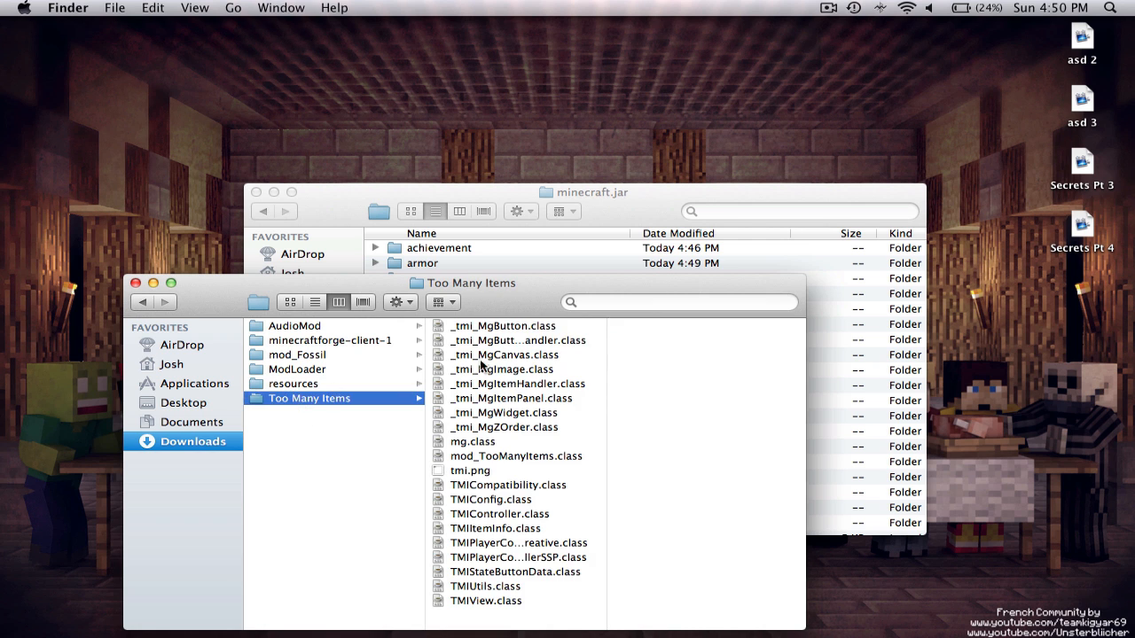
{"action": "key", "text": "cmd+a"}
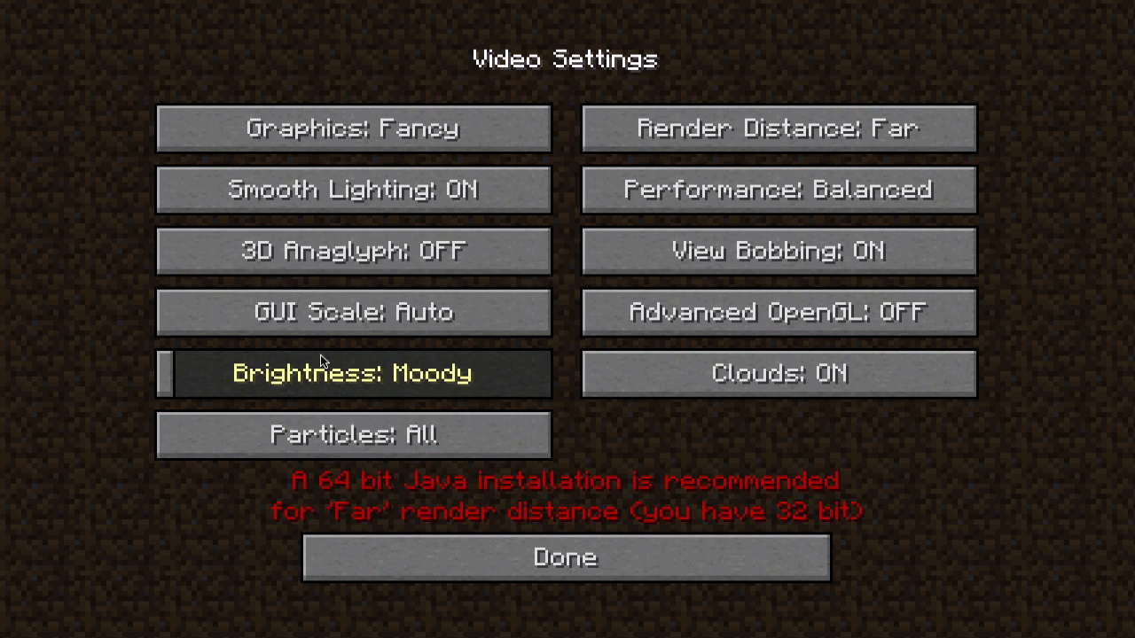
{"action": "mouse_move", "coordinate": [387, 366]}
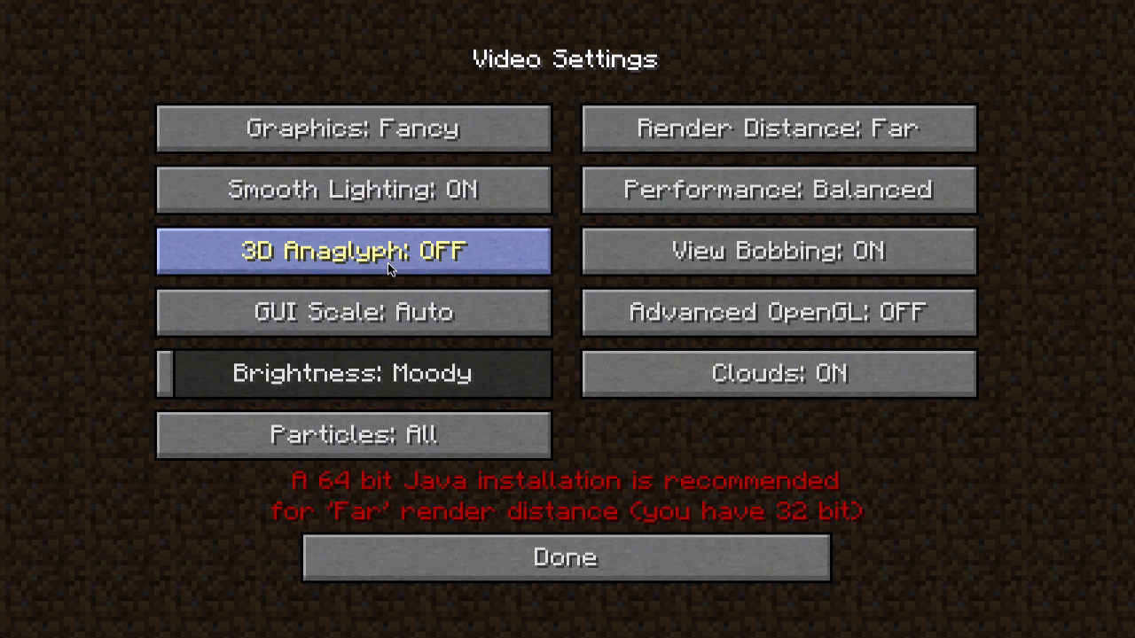
Leave Video Settings and generate a new Singleplayer survival world
{"action": "left_click", "coordinate": [354, 312]}
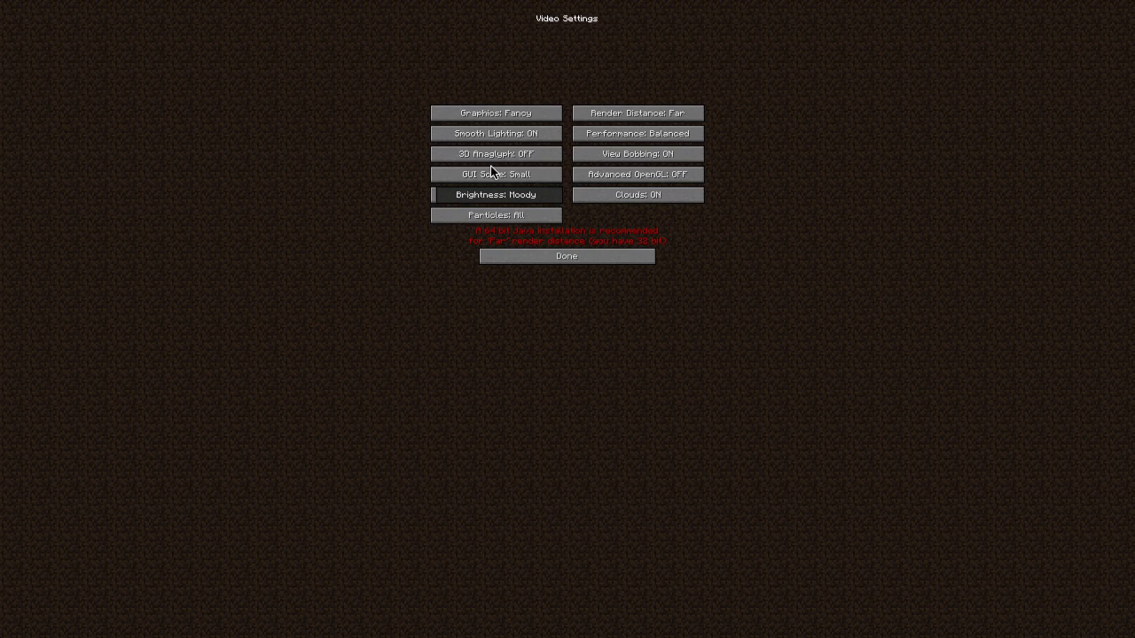
{"action": "left_click", "coordinate": [567, 256]}
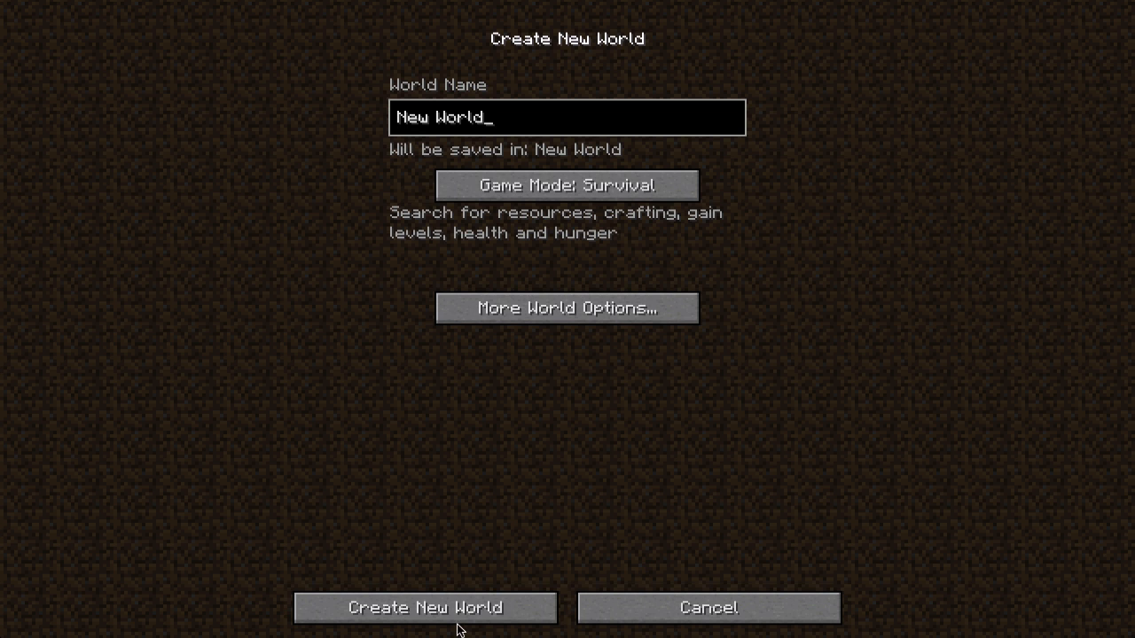
{"action": "left_click", "coordinate": [426, 607]}
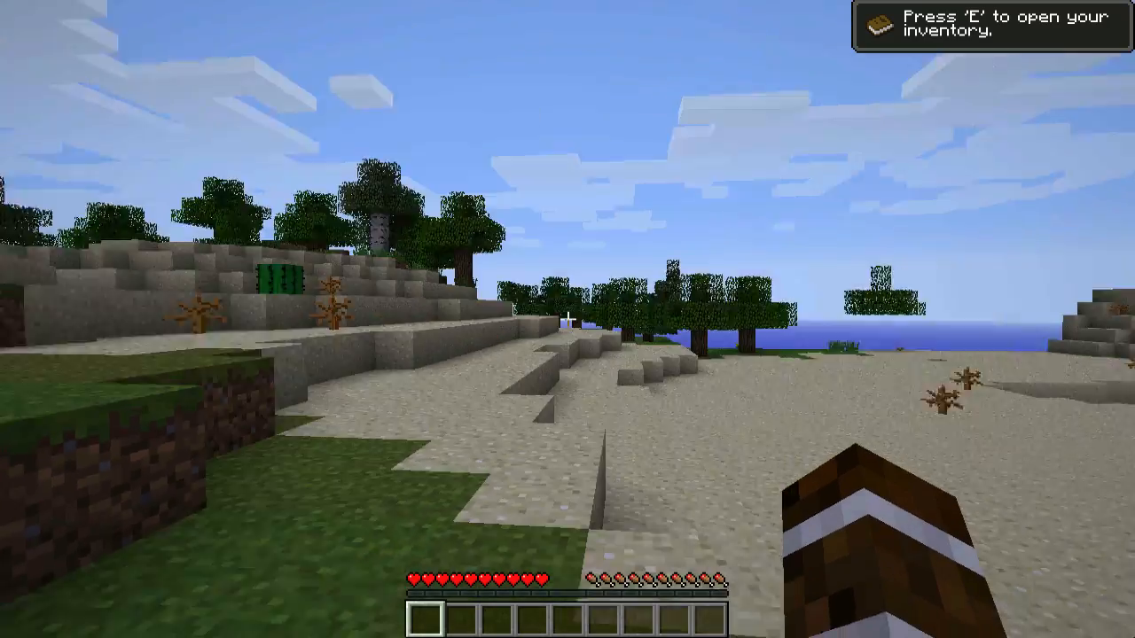
{"action": "mouse_move", "coordinate": [567, 319]}
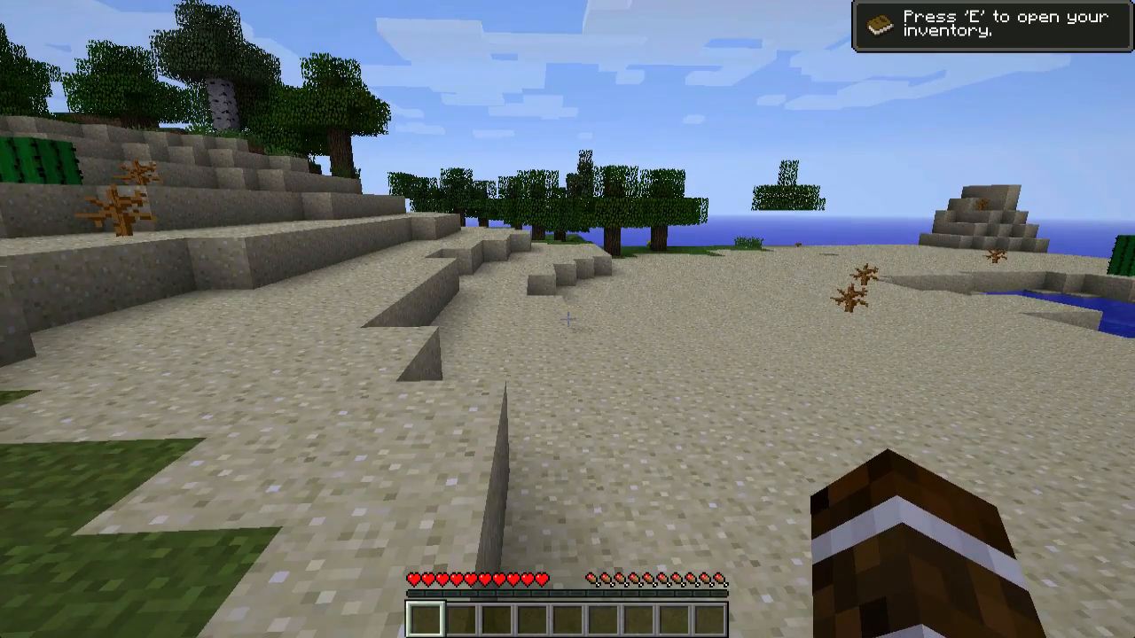
Browse Too Many Items page 2 for Fossil items, taking 63 Order Drums into the inventory
{"action": "key", "text": "e"}
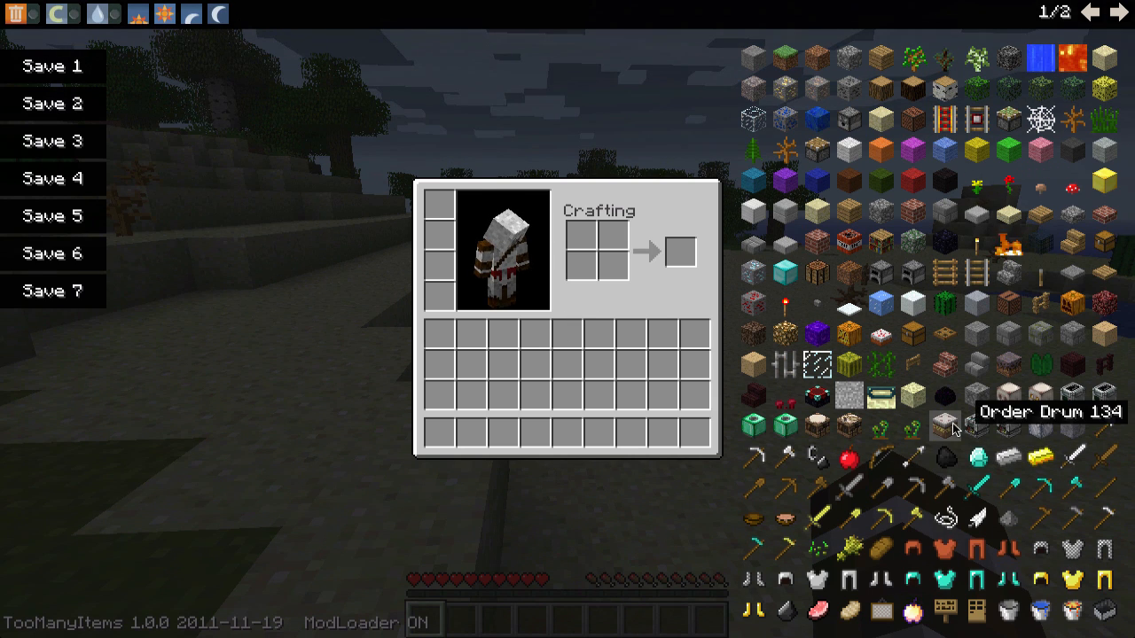
{"action": "mouse_move", "coordinate": [913, 424]}
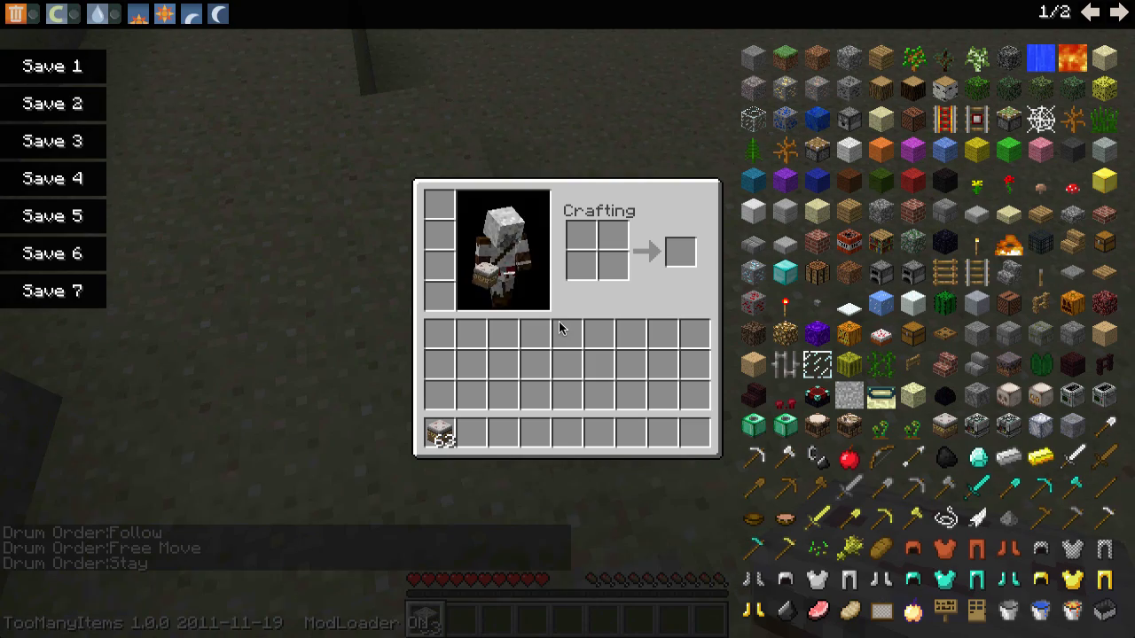
{"action": "left_click", "coordinate": [1117, 11]}
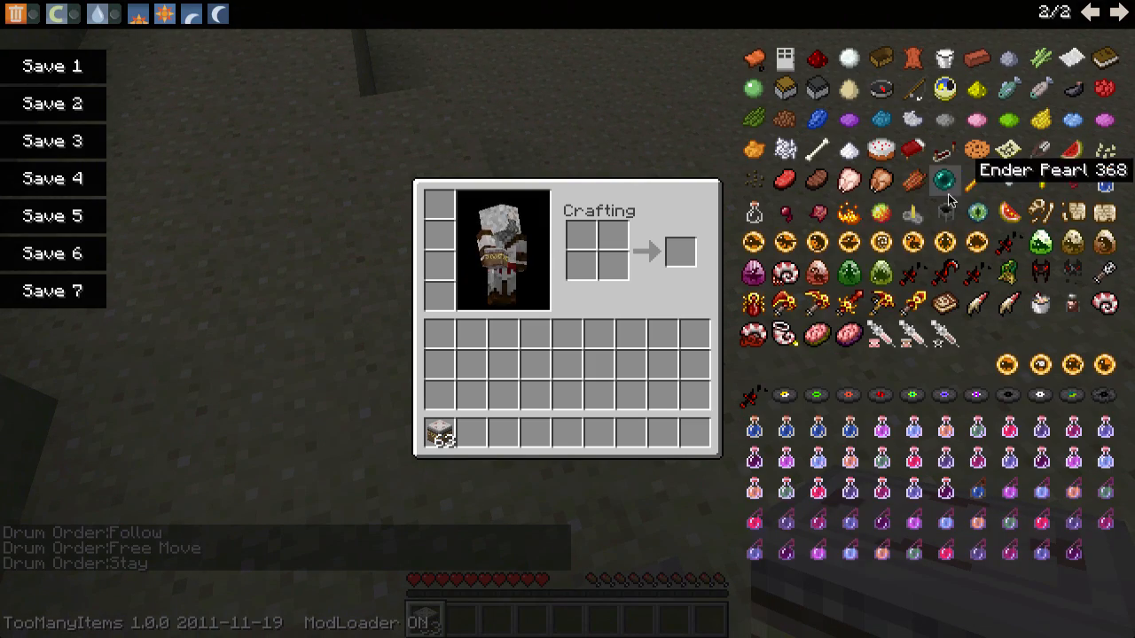
{"action": "mouse_move", "coordinate": [1043, 246]}
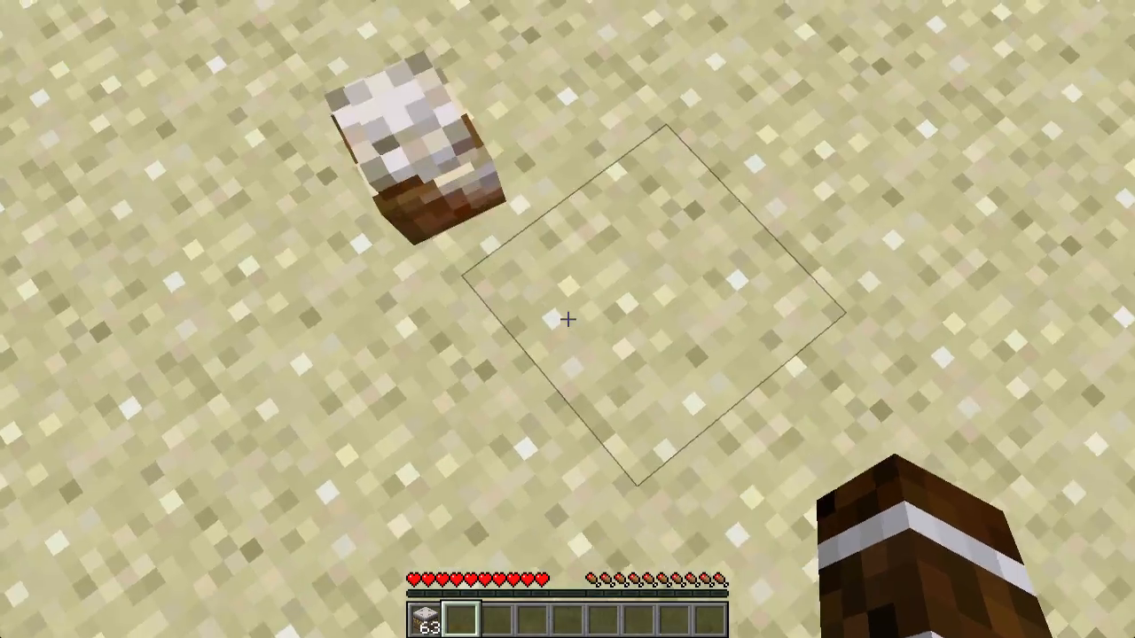
{"action": "mouse_move", "coordinate": [567, 320]}
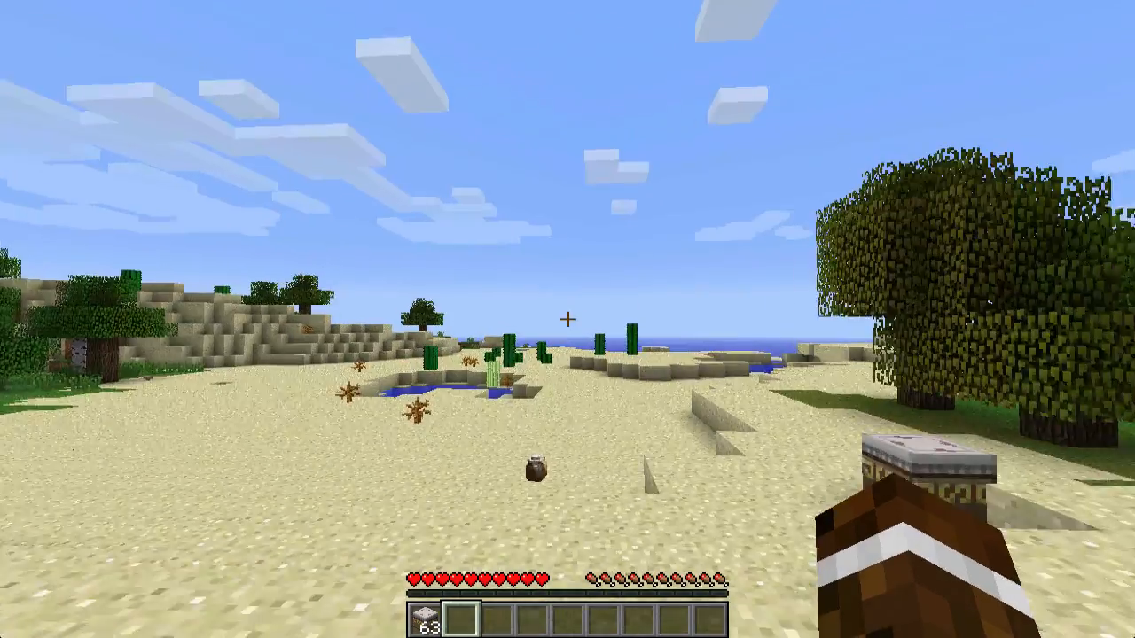
{"action": "key", "text": "e"}
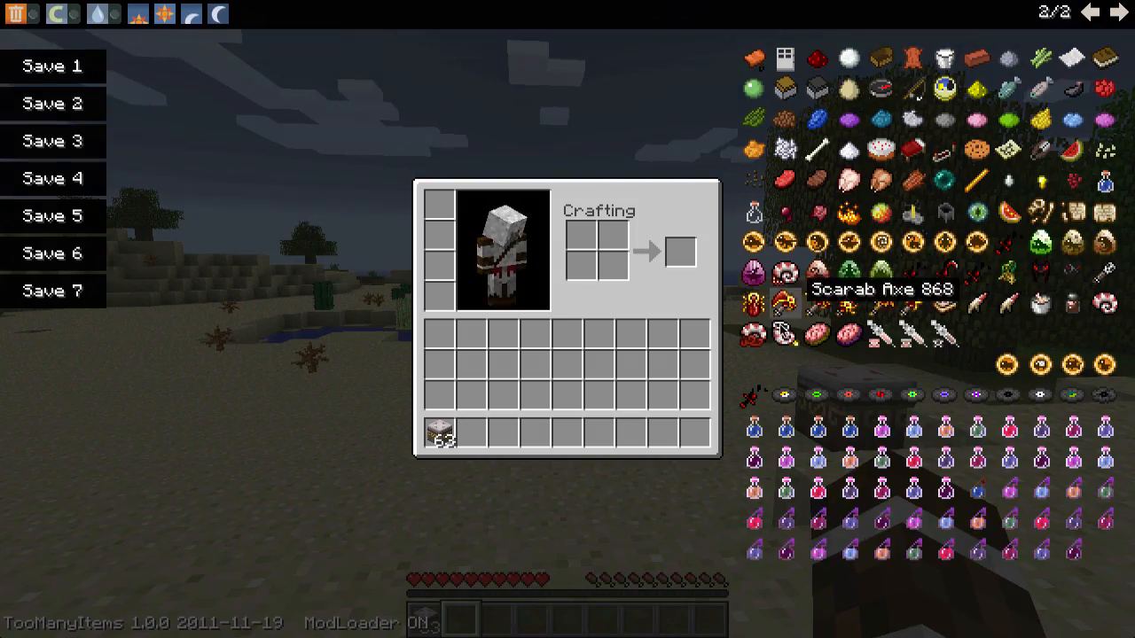
{"action": "mouse_move", "coordinate": [896, 337]}
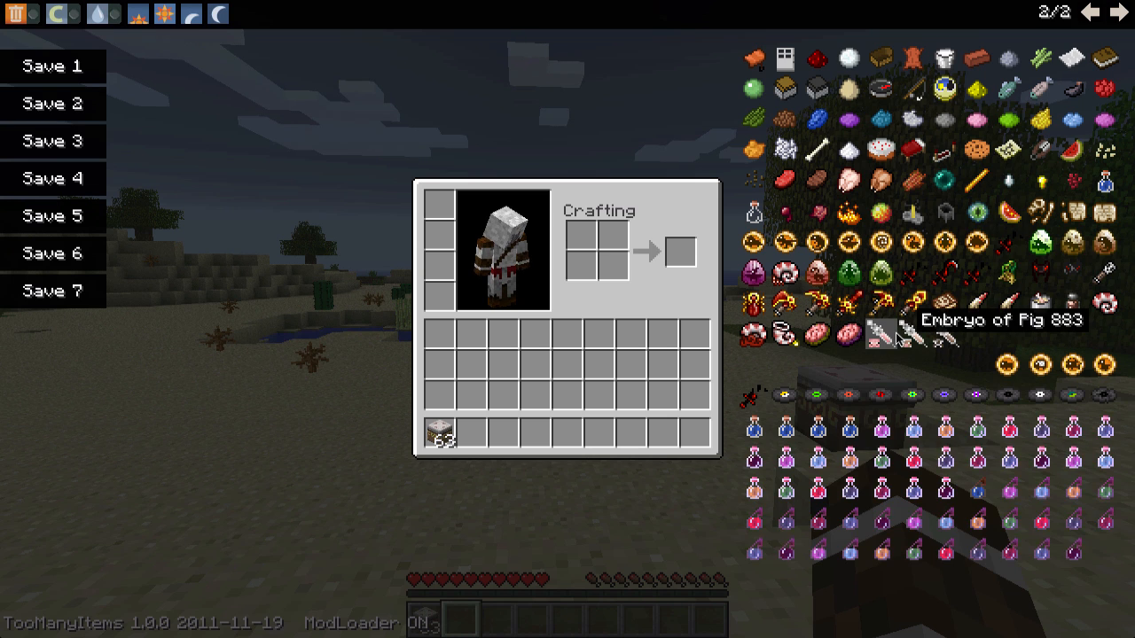
{"action": "mouse_move", "coordinate": [912, 118]}
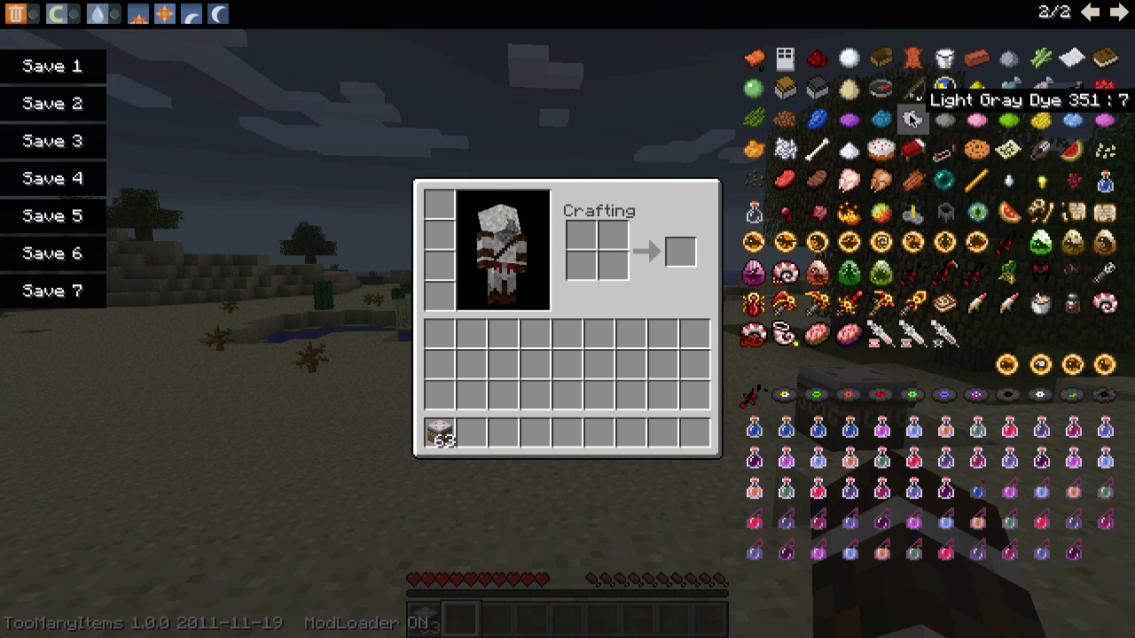
{"action": "mouse_move", "coordinate": [1040, 220]}
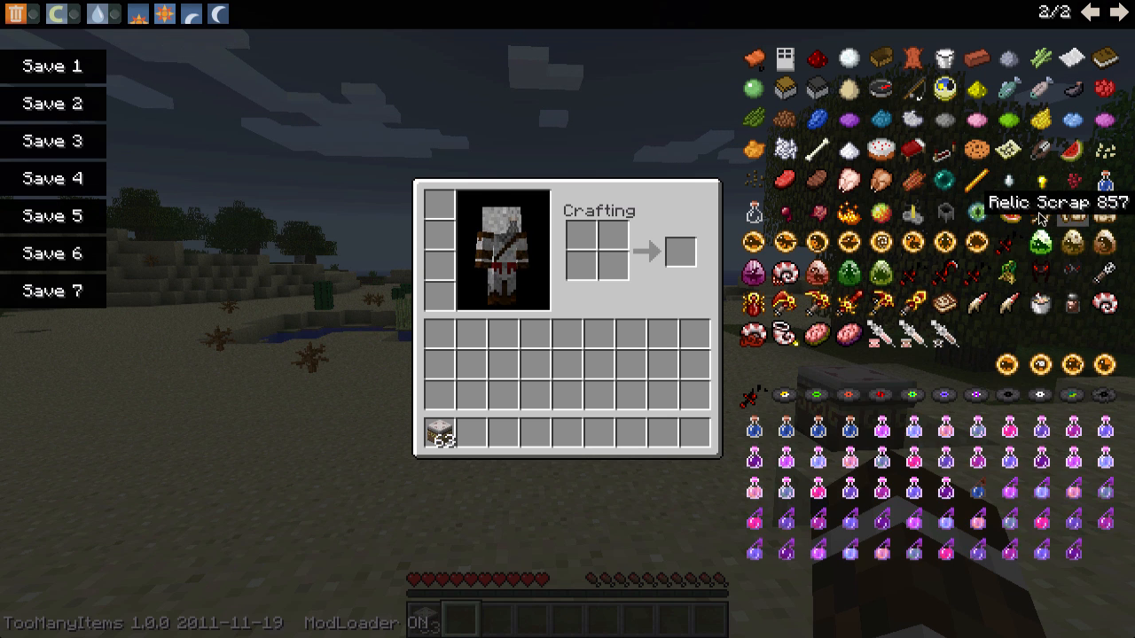
{"action": "mouse_move", "coordinate": [1103, 217]}
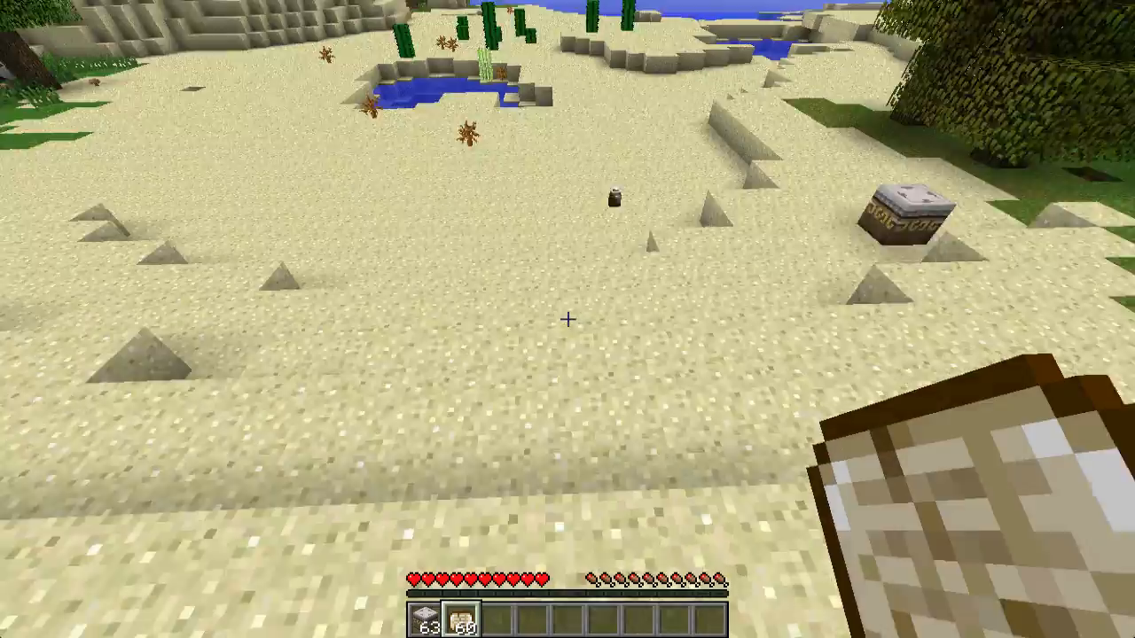
{"action": "mouse_move", "coordinate": [568, 319]}
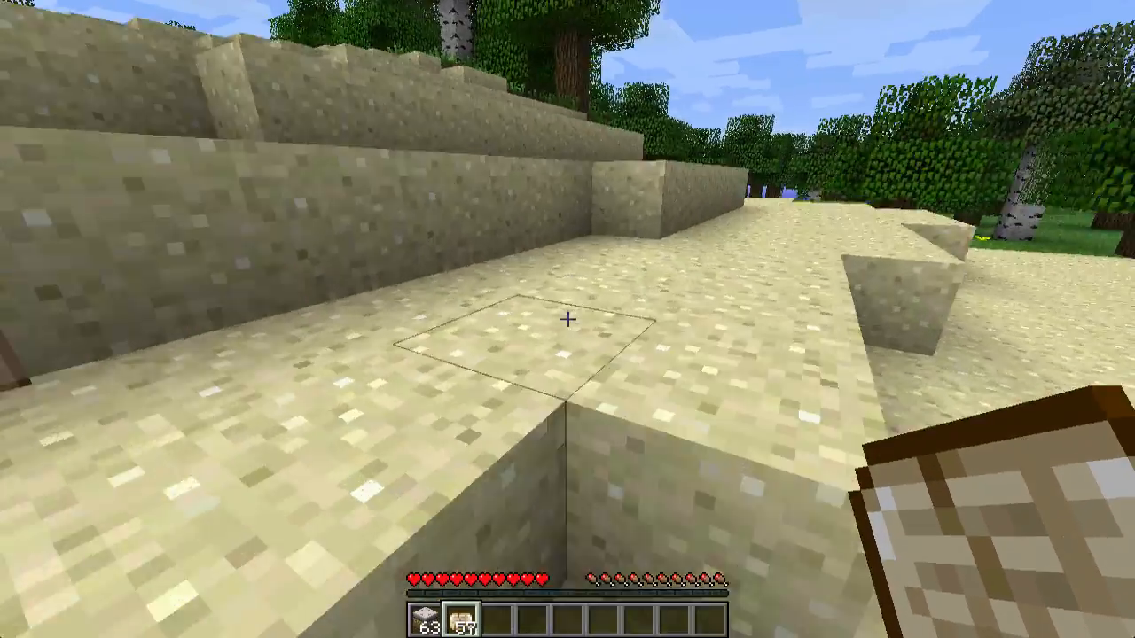
{"action": "mouse_move", "coordinate": [567, 319]}
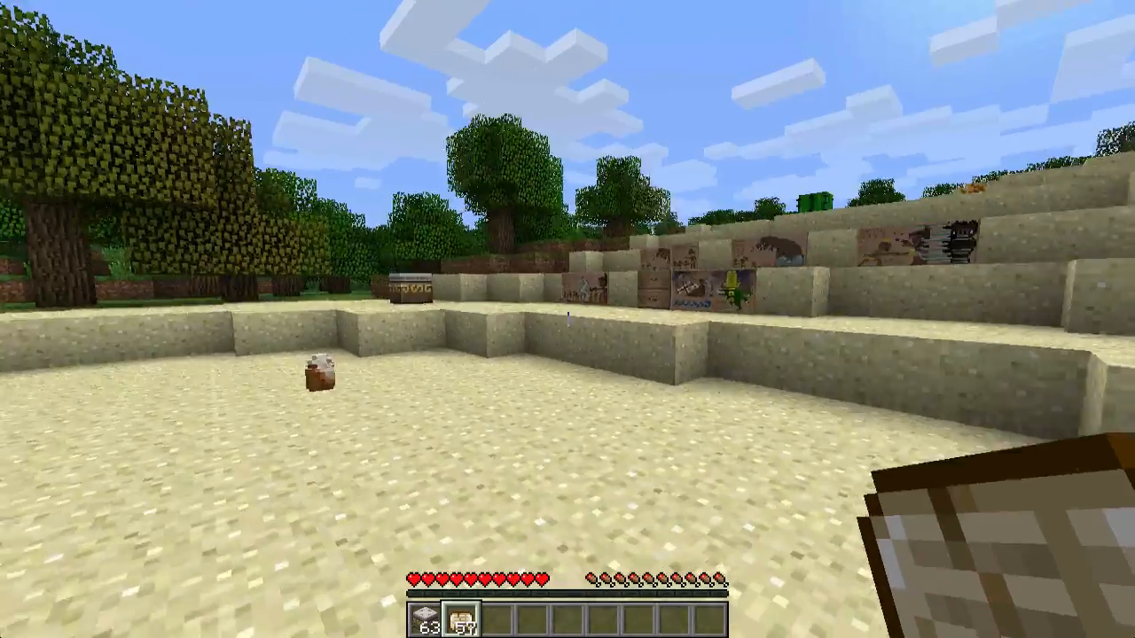
{"action": "mouse_move", "coordinate": [567, 319]}
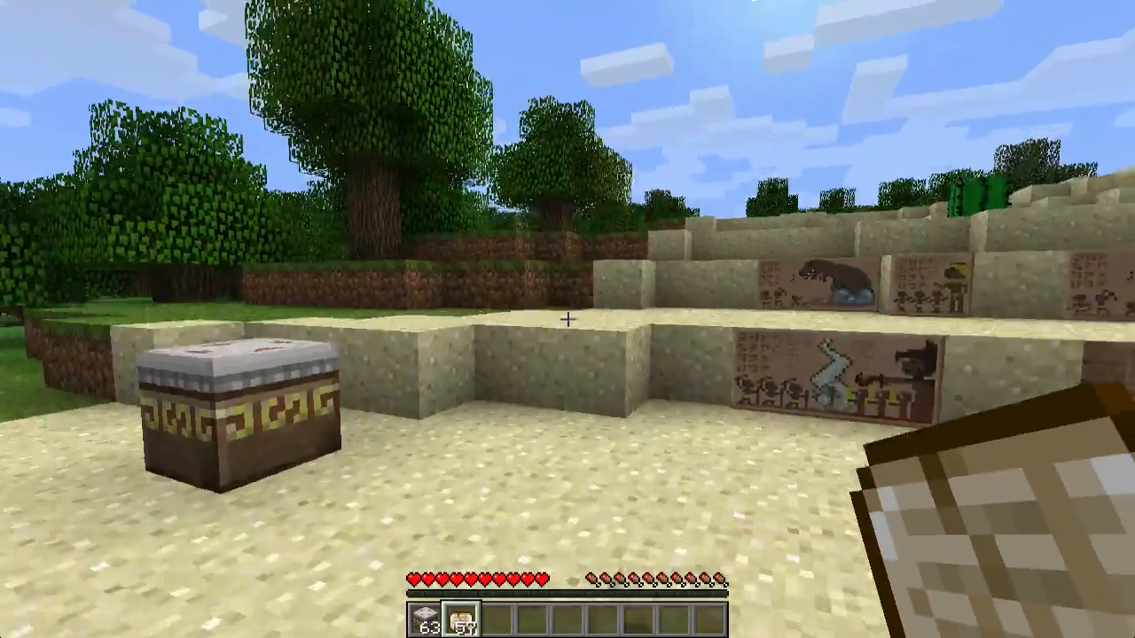